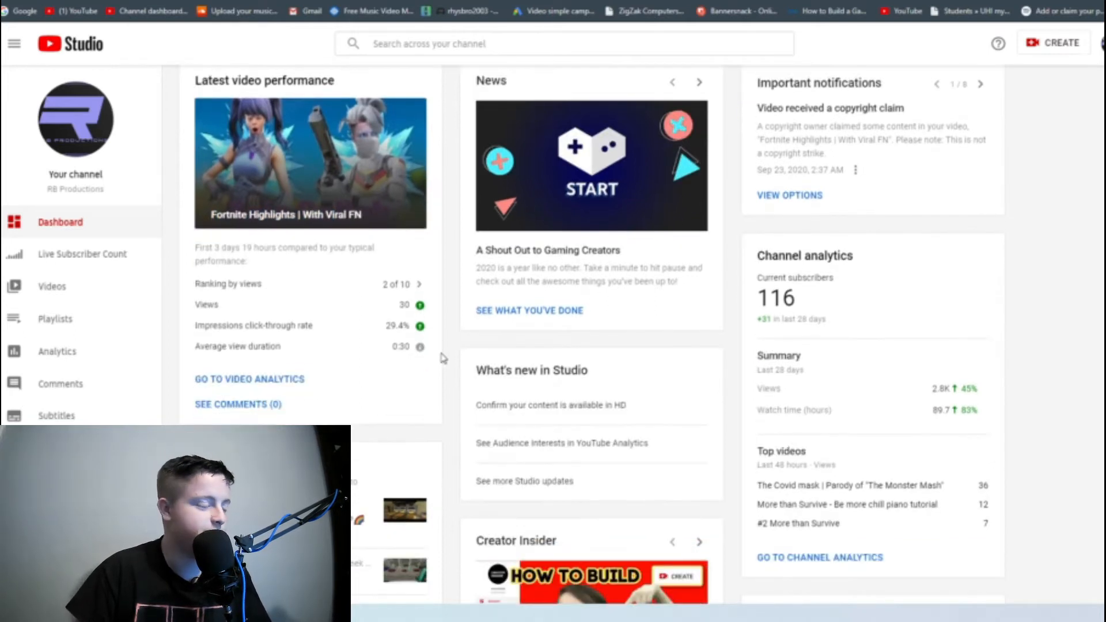
mouse_move(801, 317)
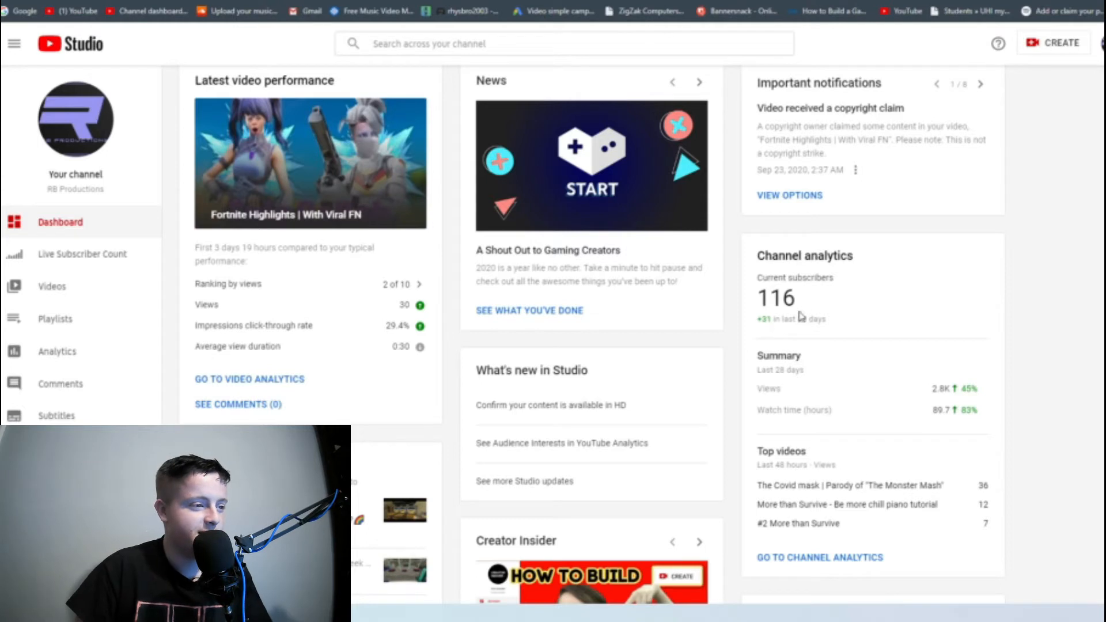
Open Channel analytics and chart watch time, then subscriber gains, over the last 28 days
double_click(776, 298)
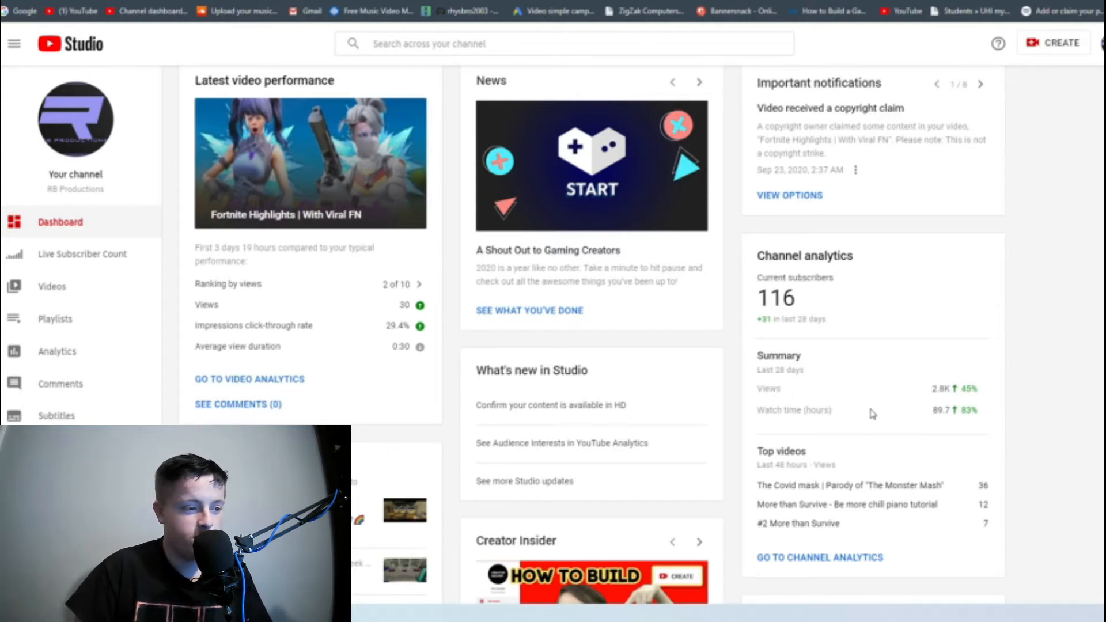
scroll(down, 3)
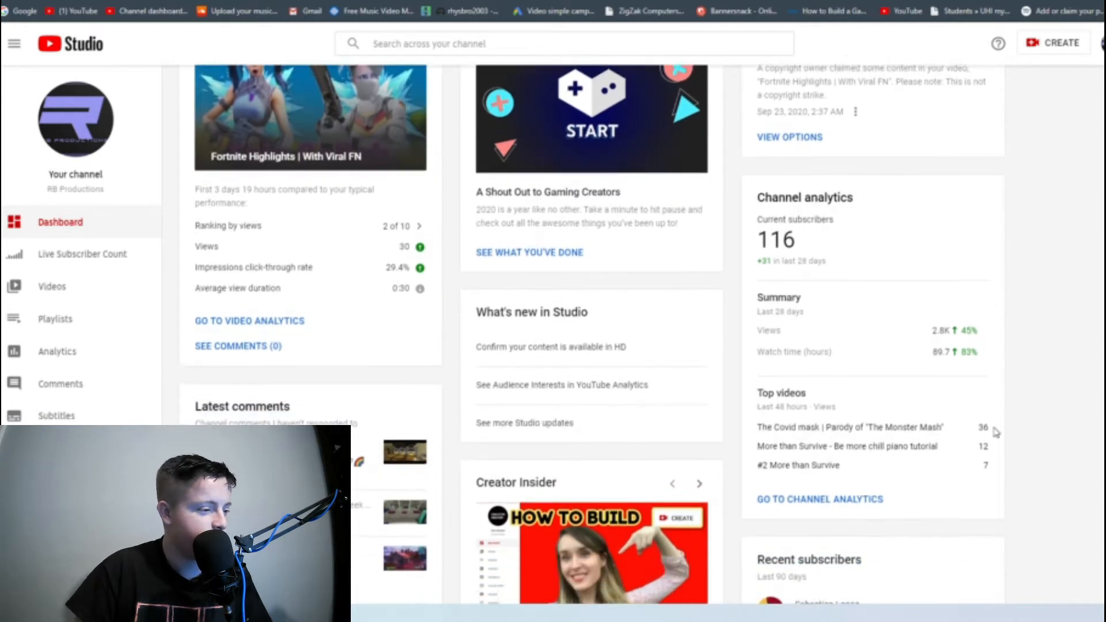
scroll(up, 3)
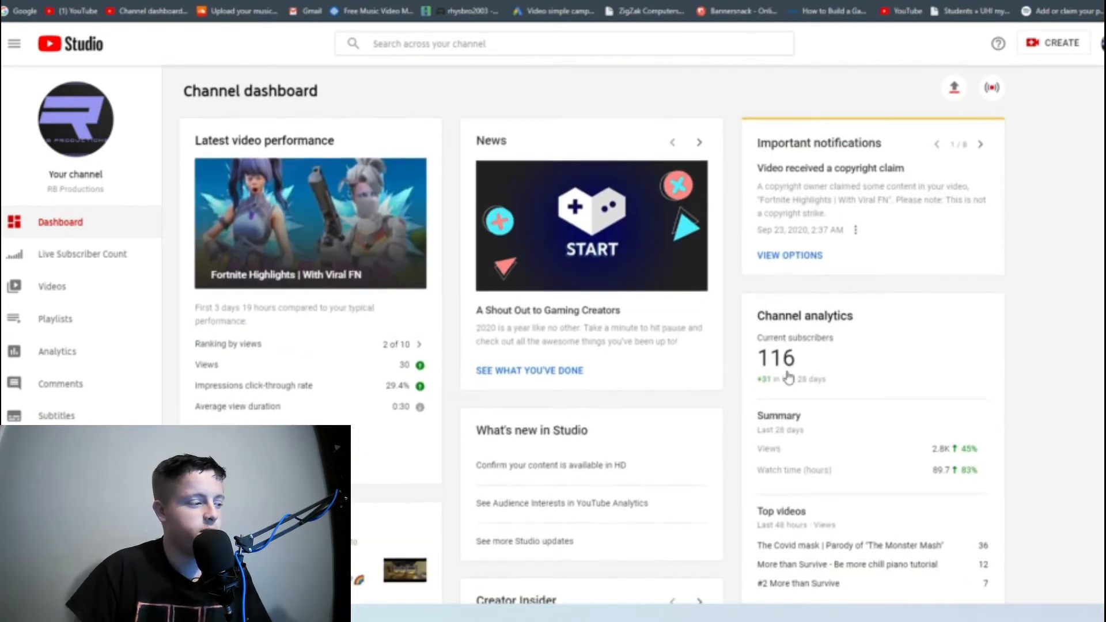
scroll(down, 3)
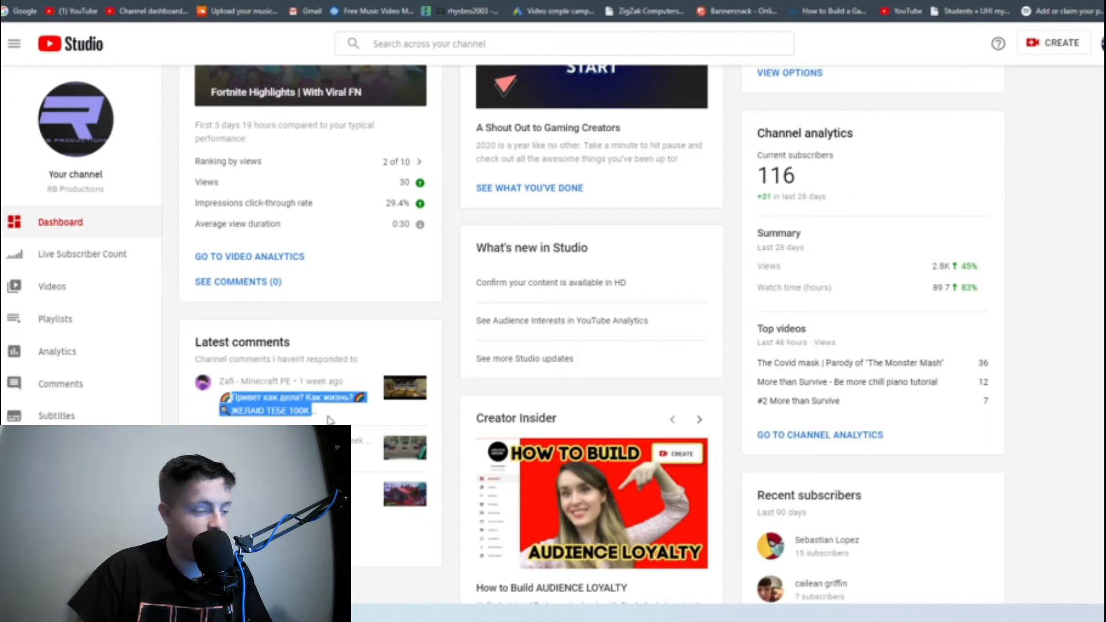
mouse_move(1077, 462)
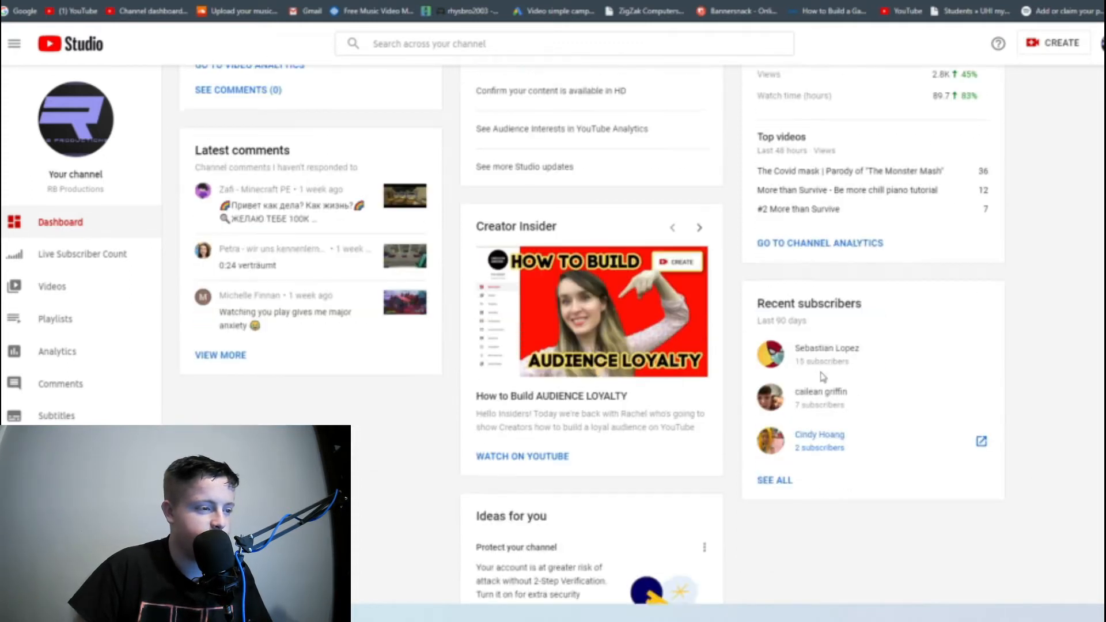
scroll(down, 3)
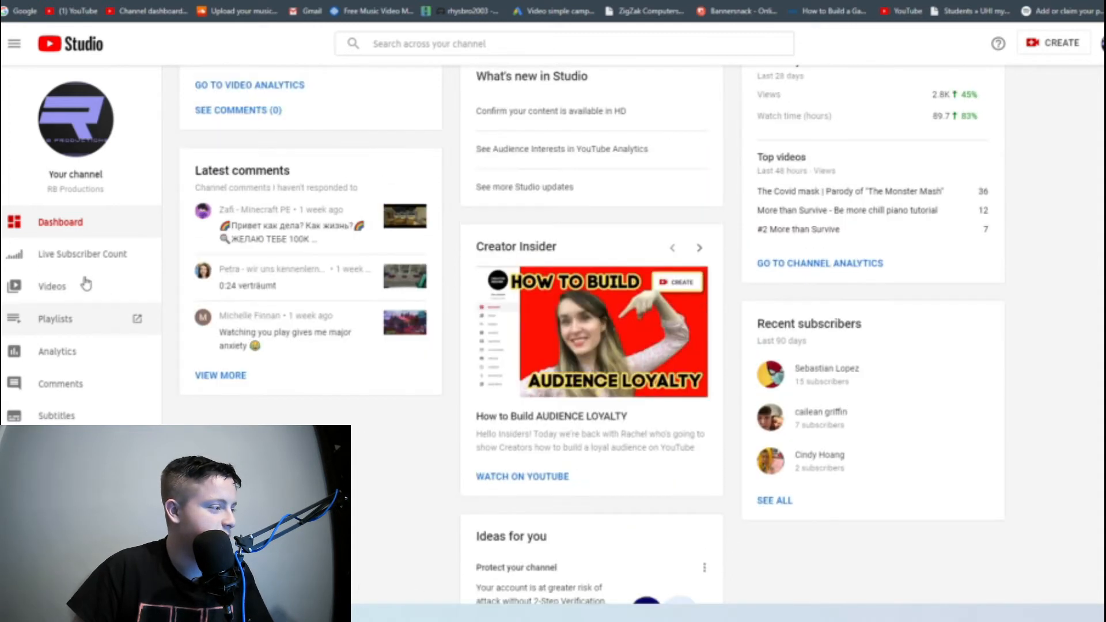
mouse_move(84, 352)
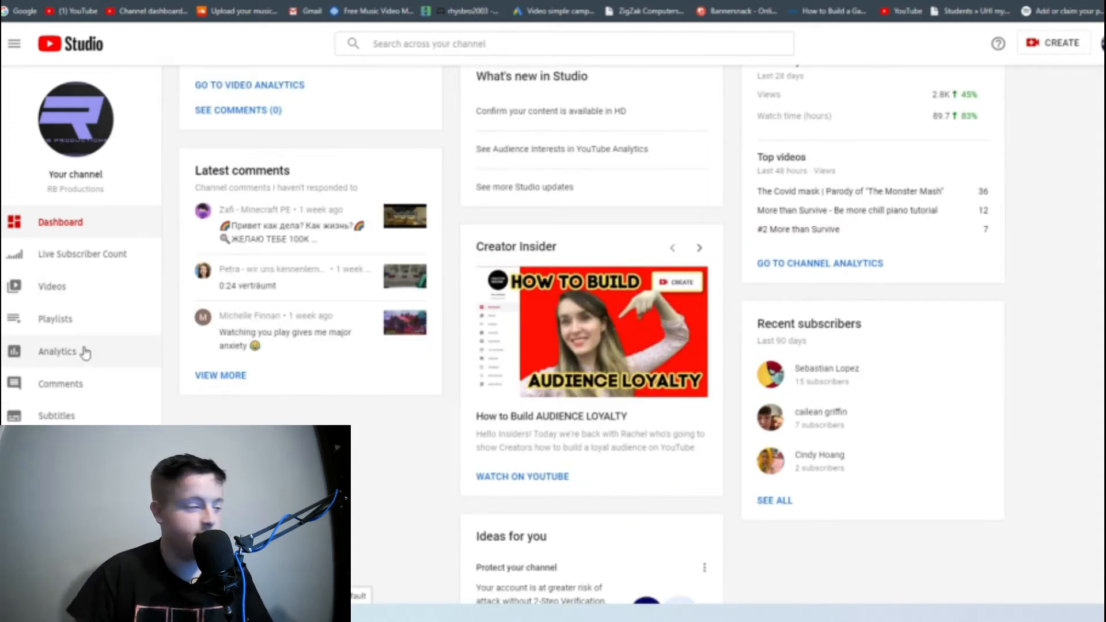
click(57, 352)
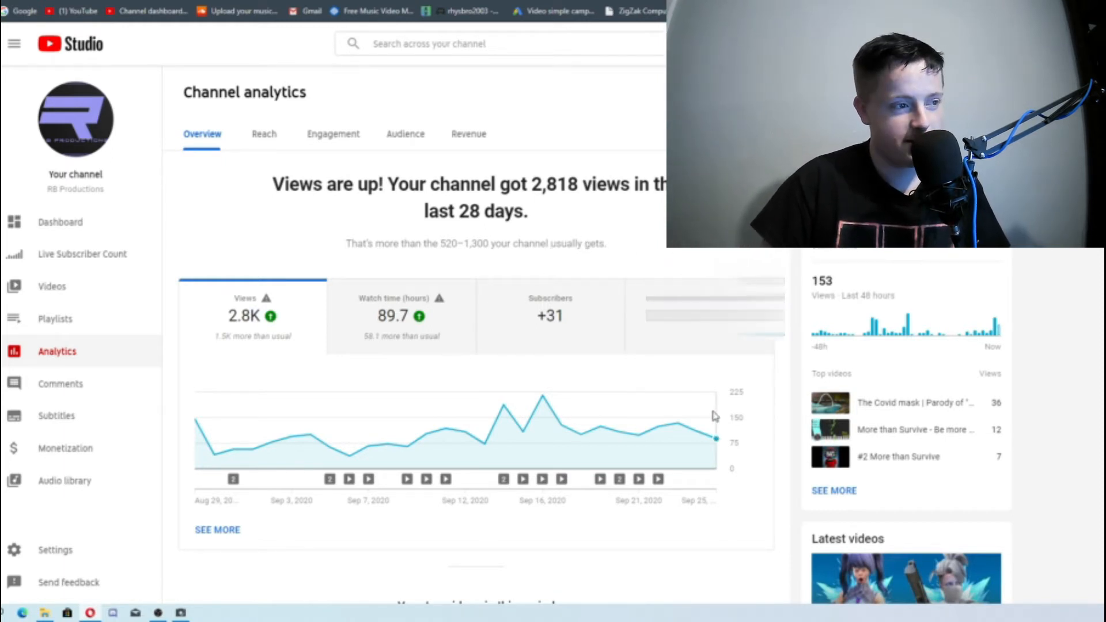
mouse_move(267, 317)
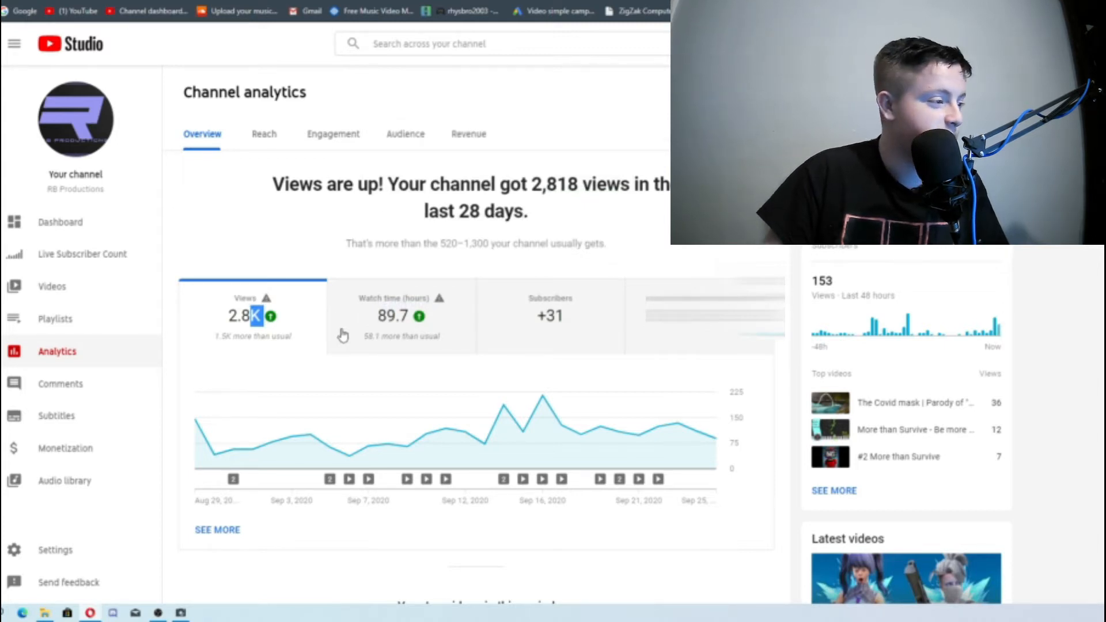
click(400, 315)
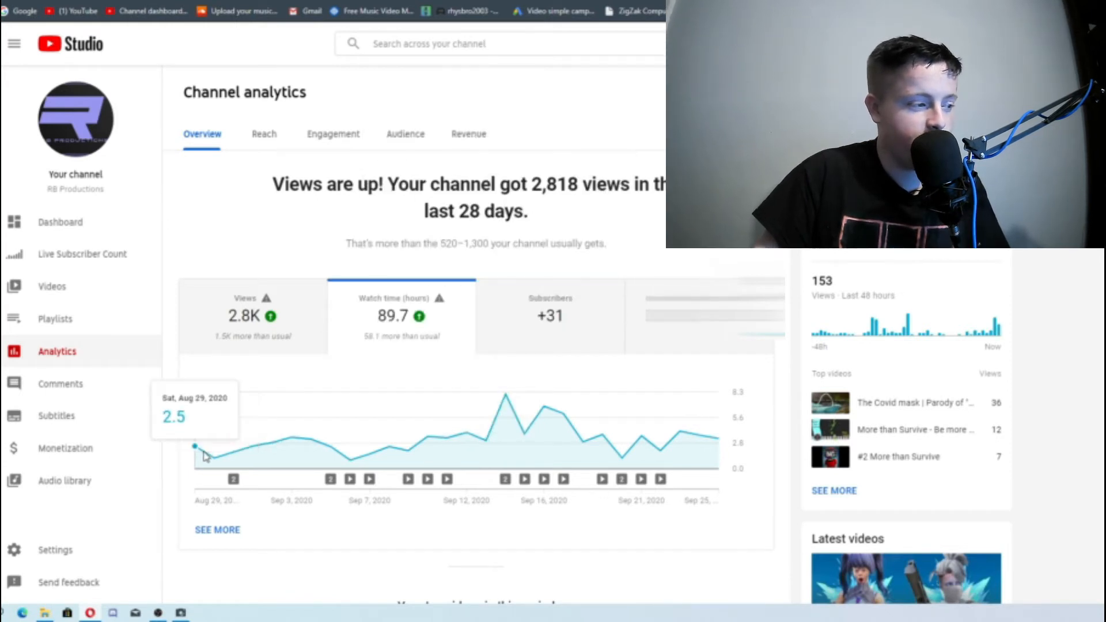
mouse_move(251, 458)
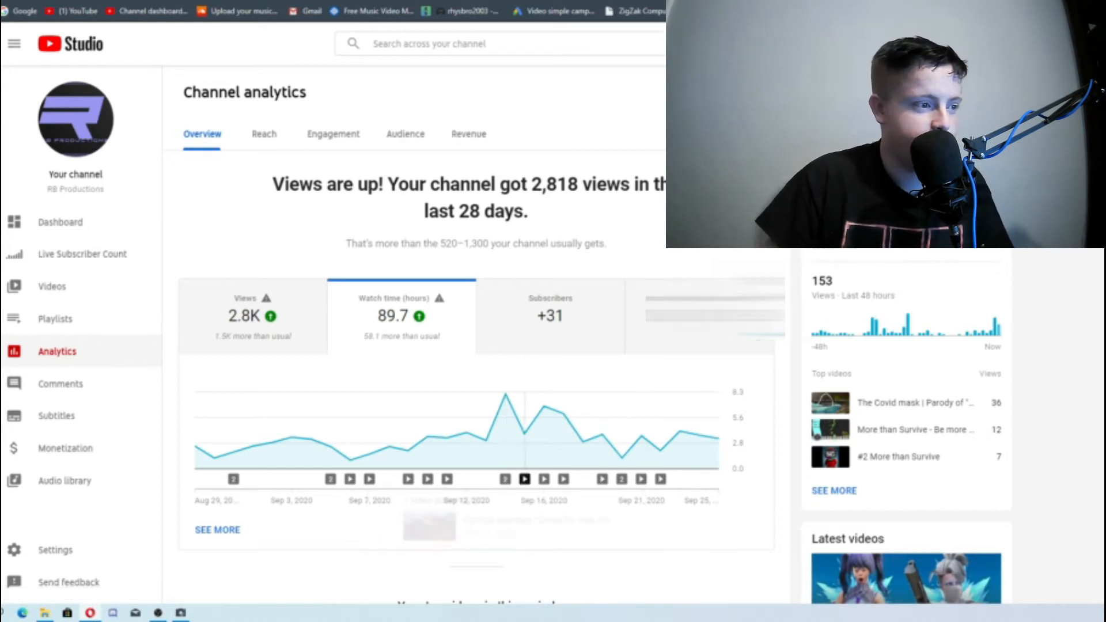
click(572, 315)
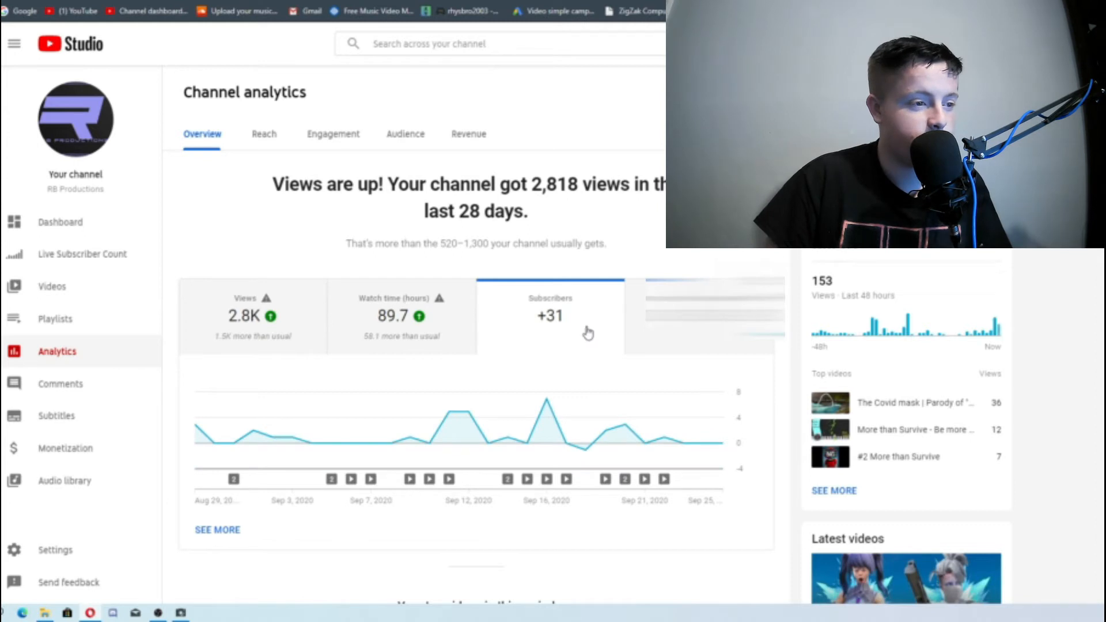
scroll(down, 3)
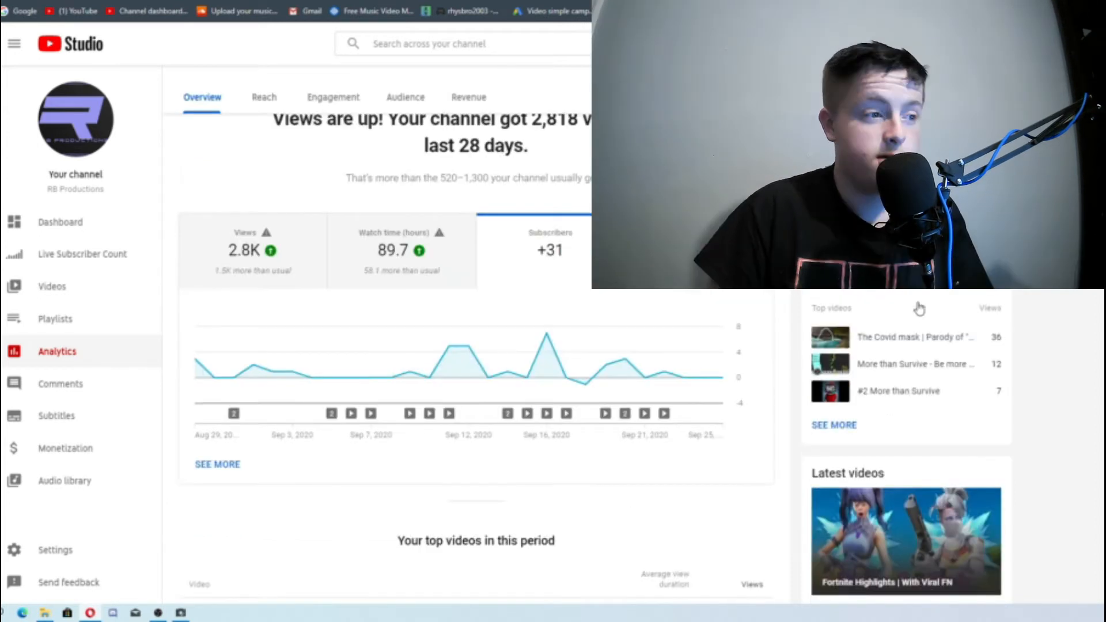
scroll(down, 3)
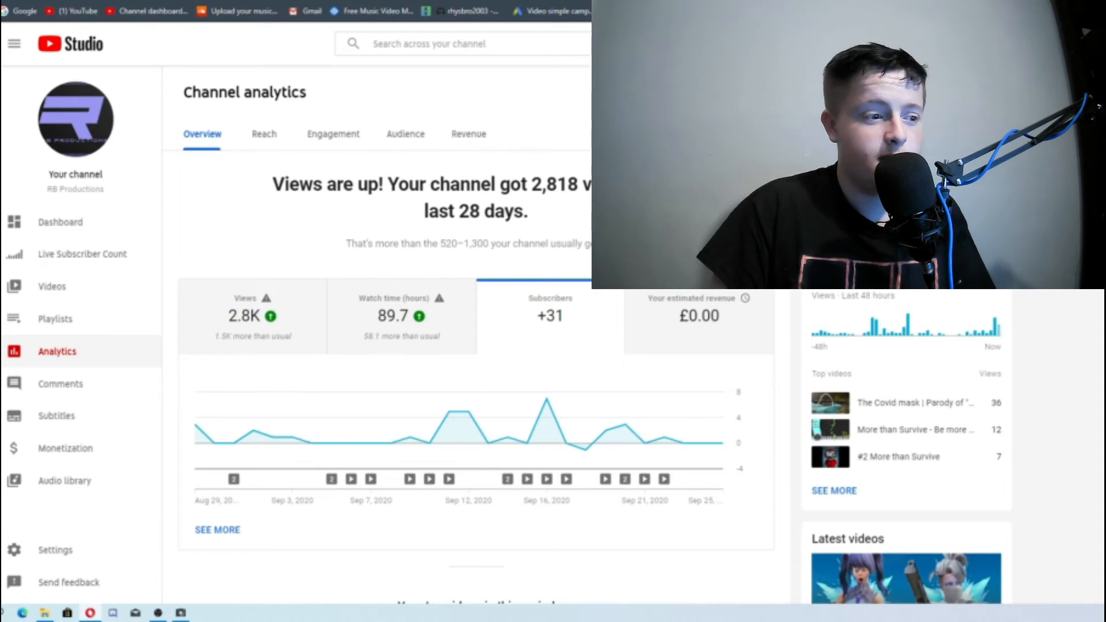
scroll(down, 3)
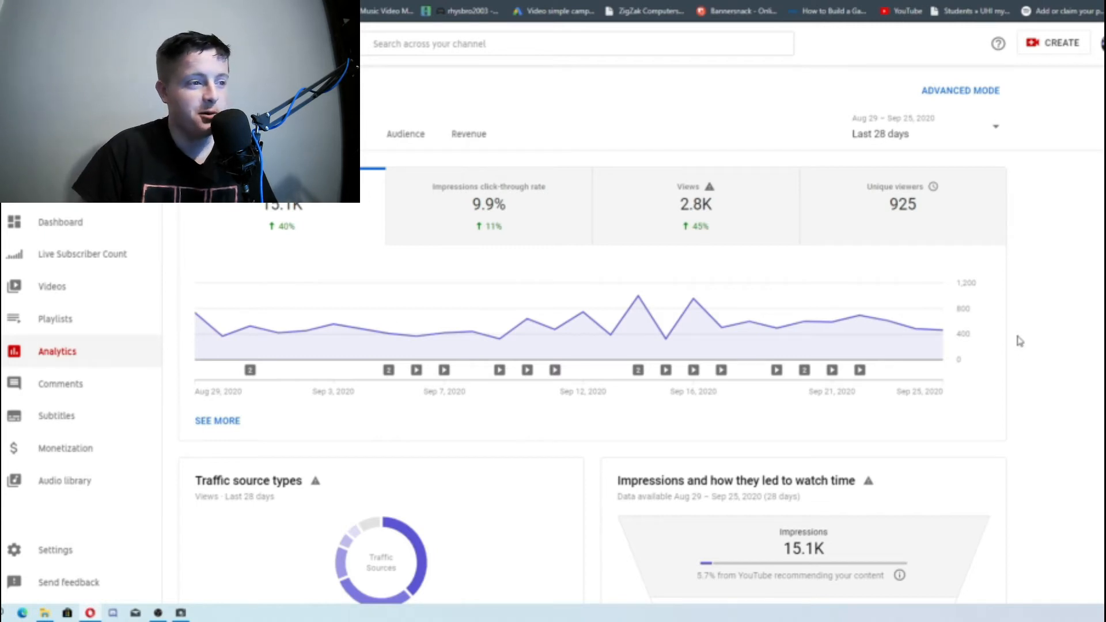
mouse_move(990, 286)
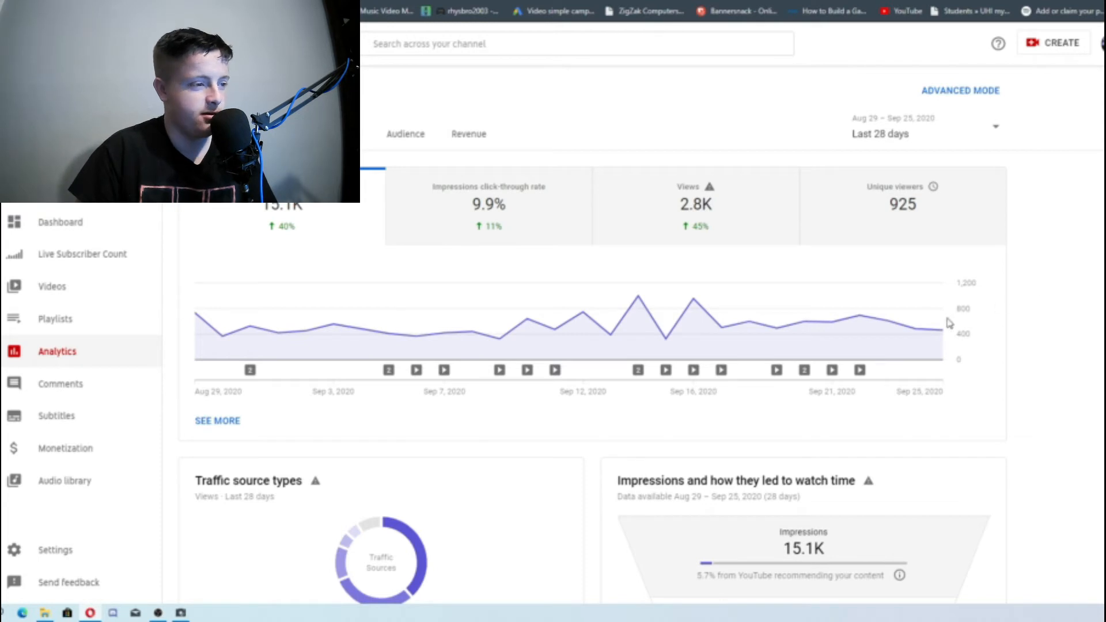
mouse_move(776, 328)
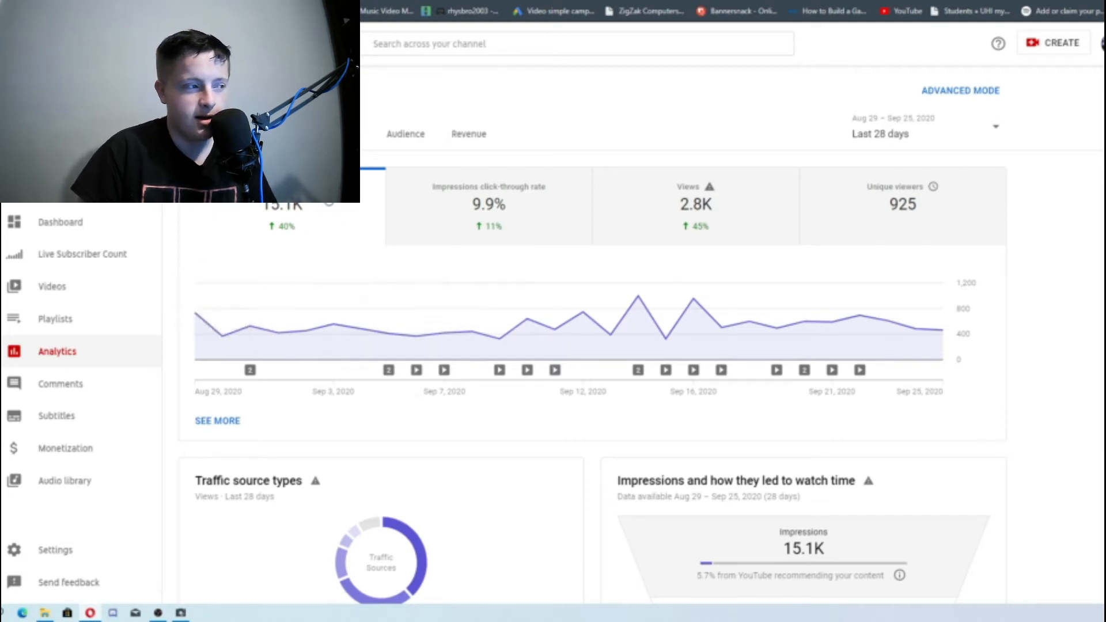
mouse_move(462, 190)
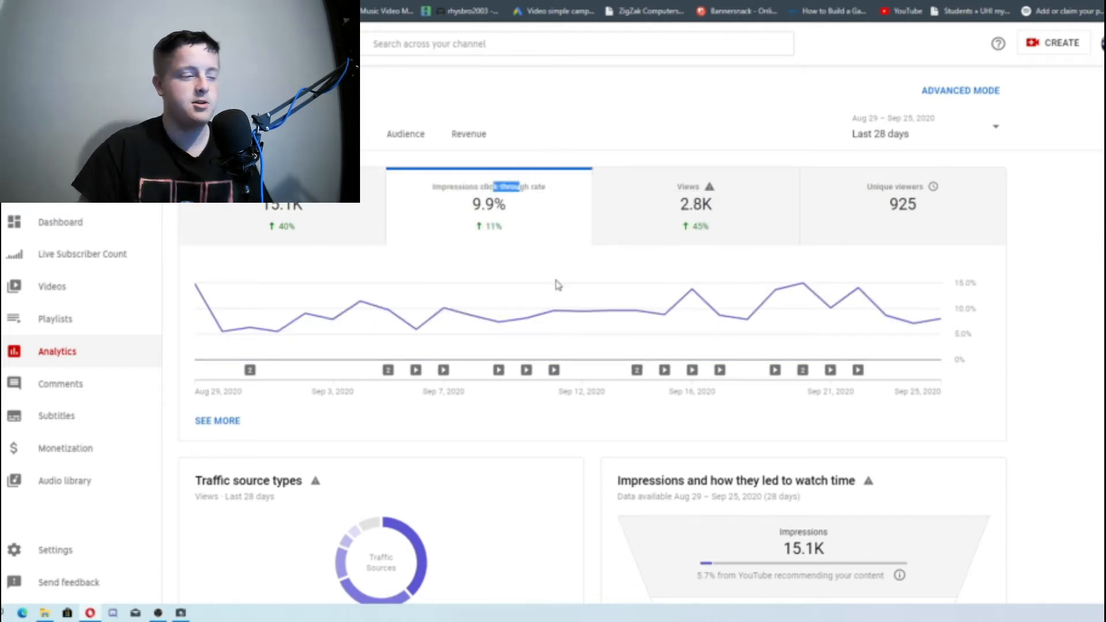
mouse_move(774, 289)
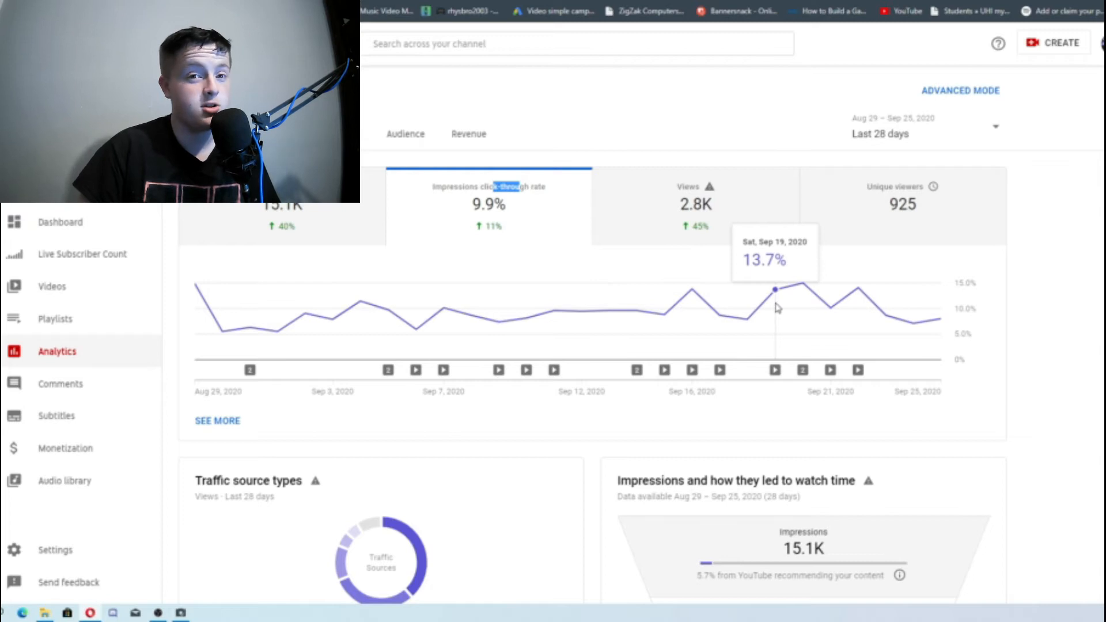
Review the Reach tab's click-through rate and unique viewers charts for 28 days
double_click(489, 204)
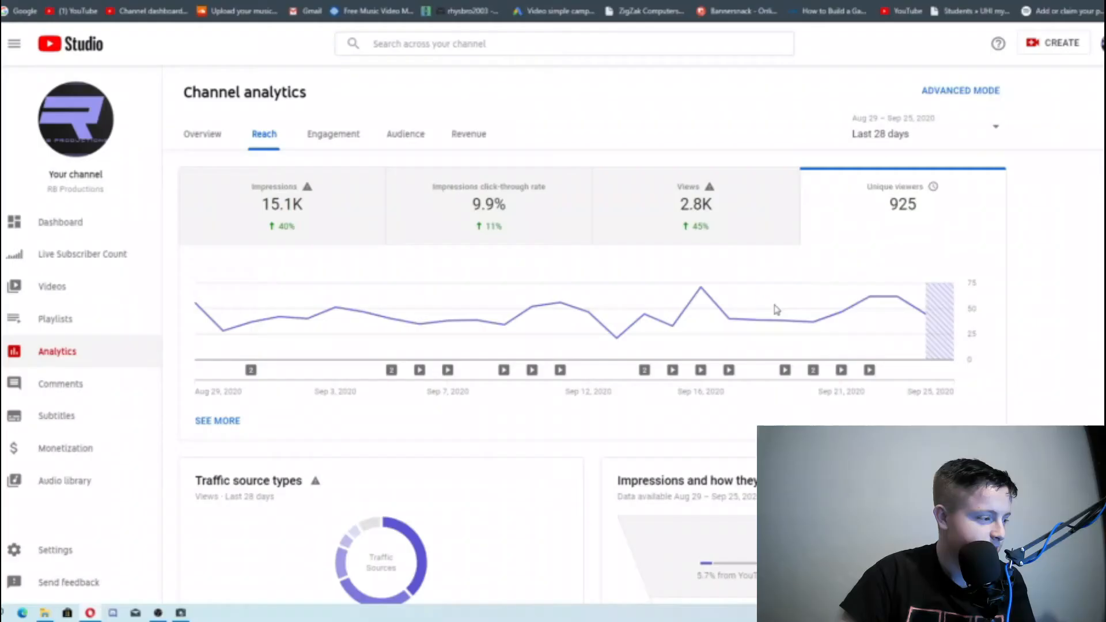
scroll(down, 3)
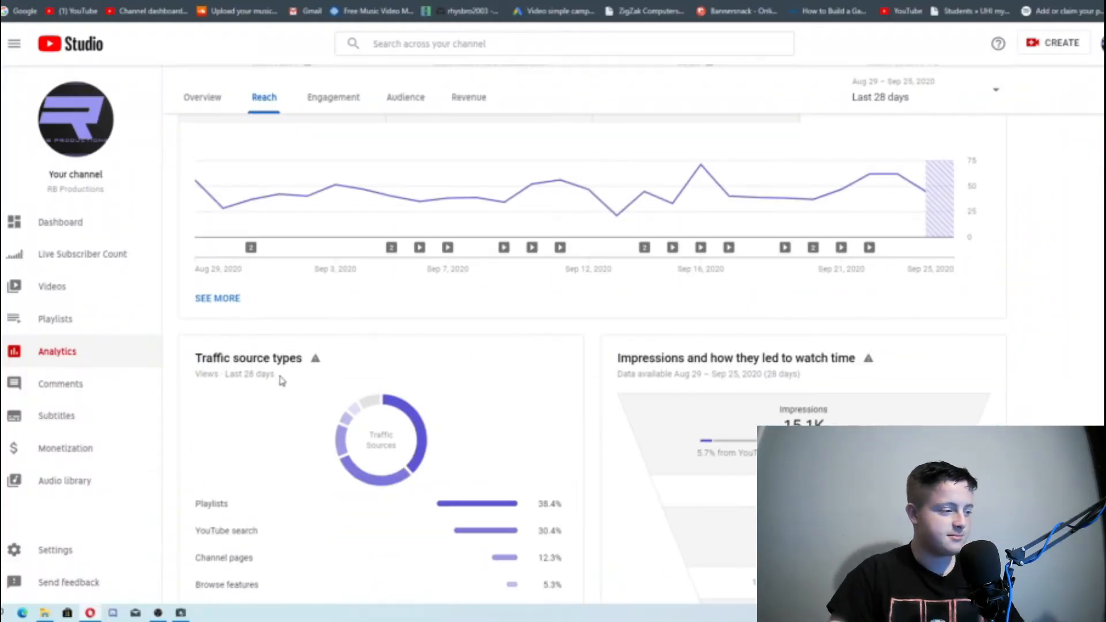
scroll(down, 3)
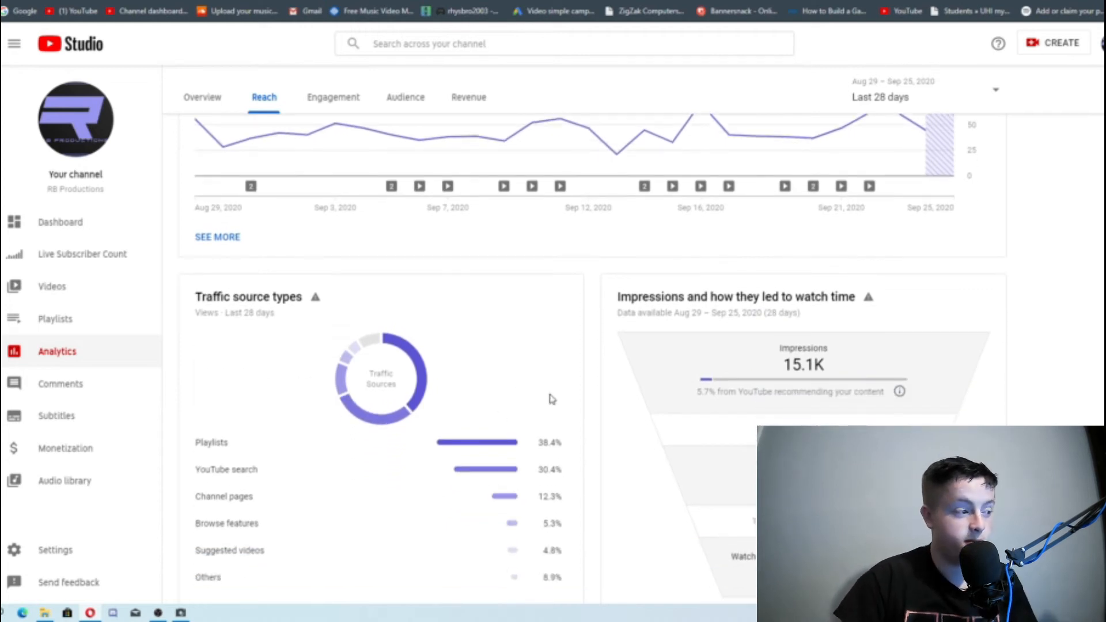
scroll(down, 3)
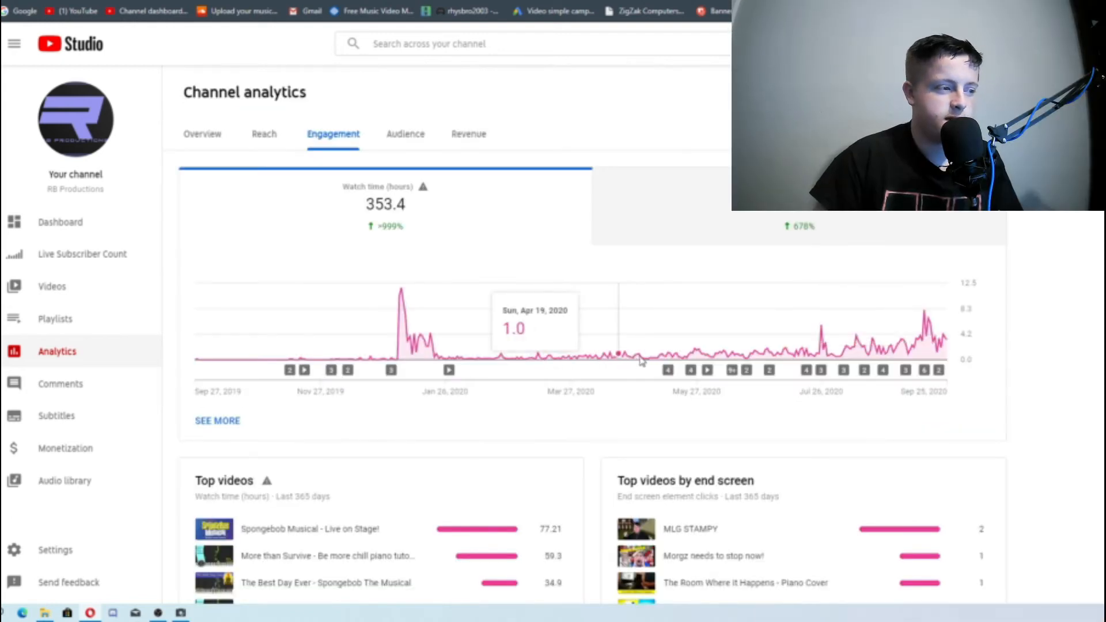
mouse_move(637, 355)
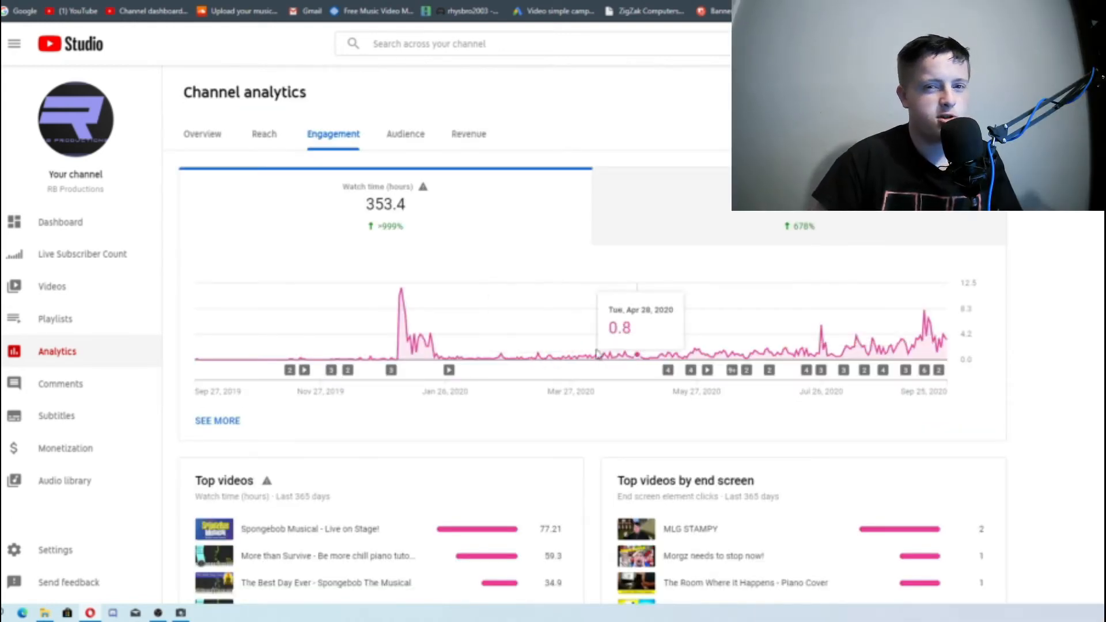
mouse_move(595, 353)
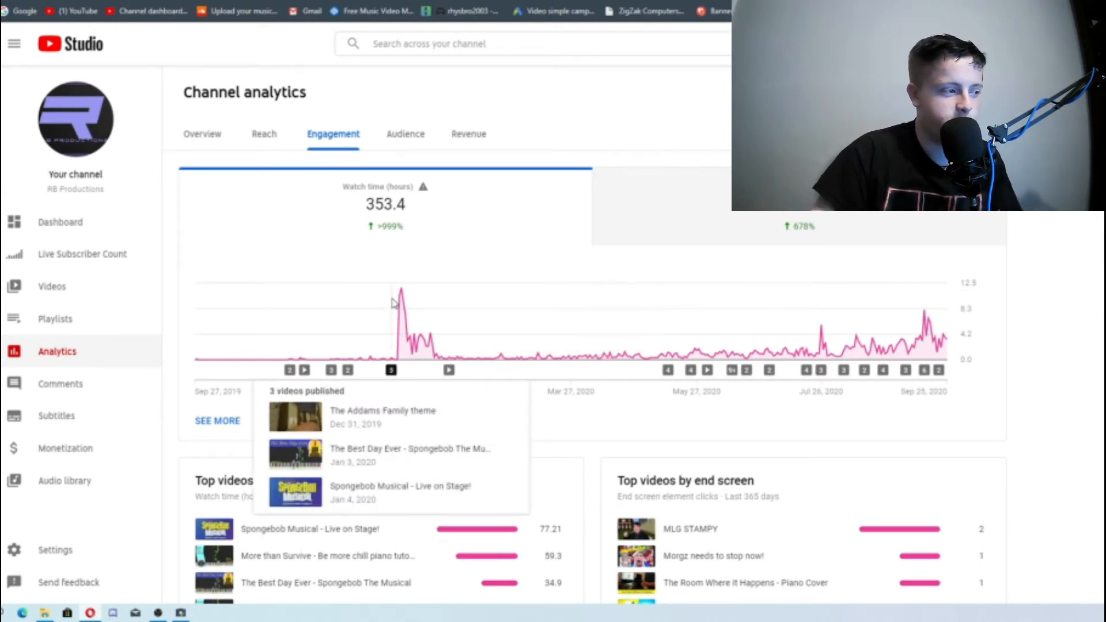
mouse_move(452, 353)
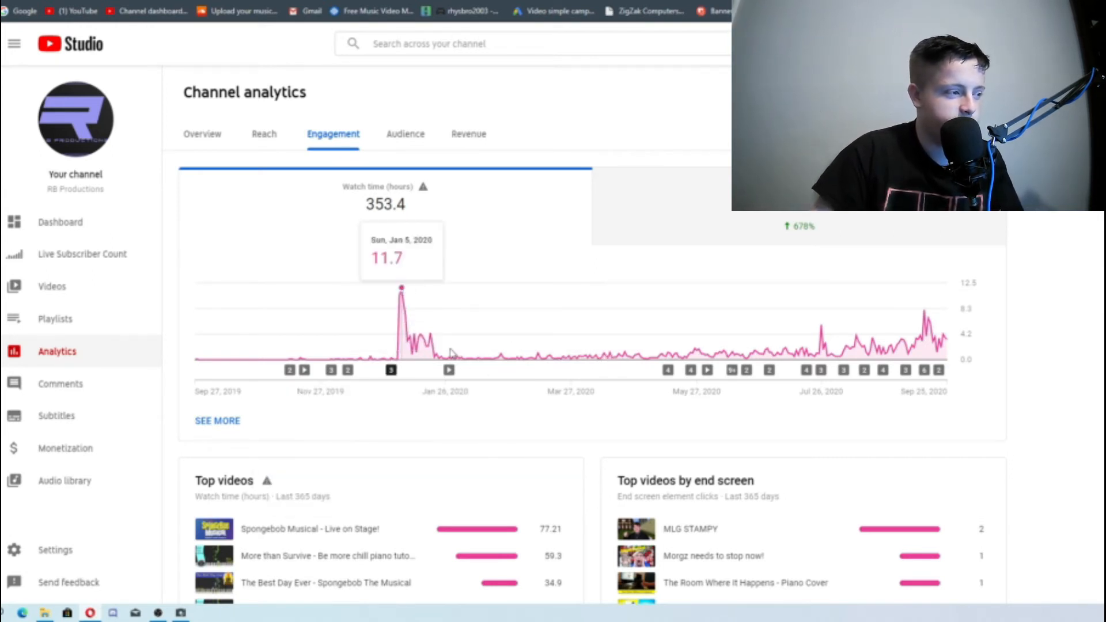
mouse_move(500, 356)
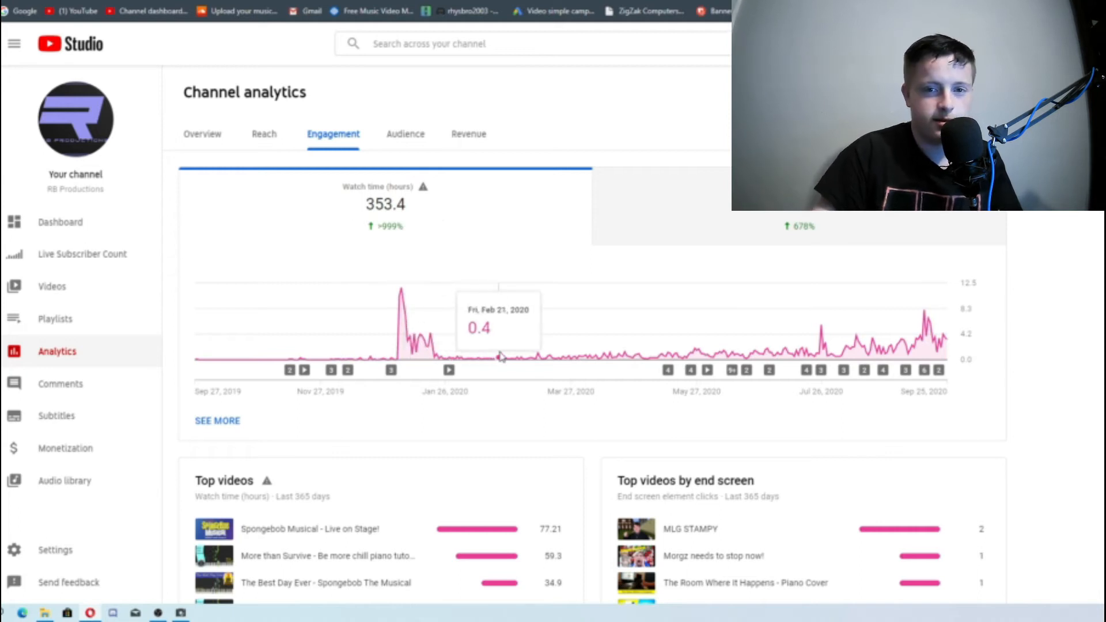
Switch to the Audience tab showing +87 subscribers over 365 days, scrolling to details below
click(406, 135)
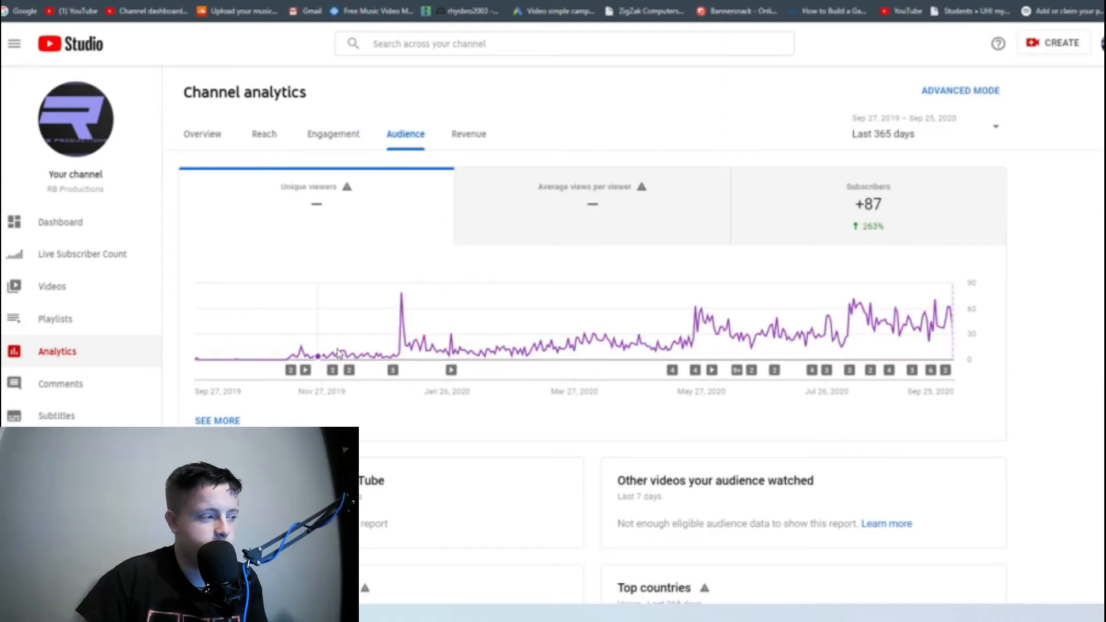
mouse_move(402, 293)
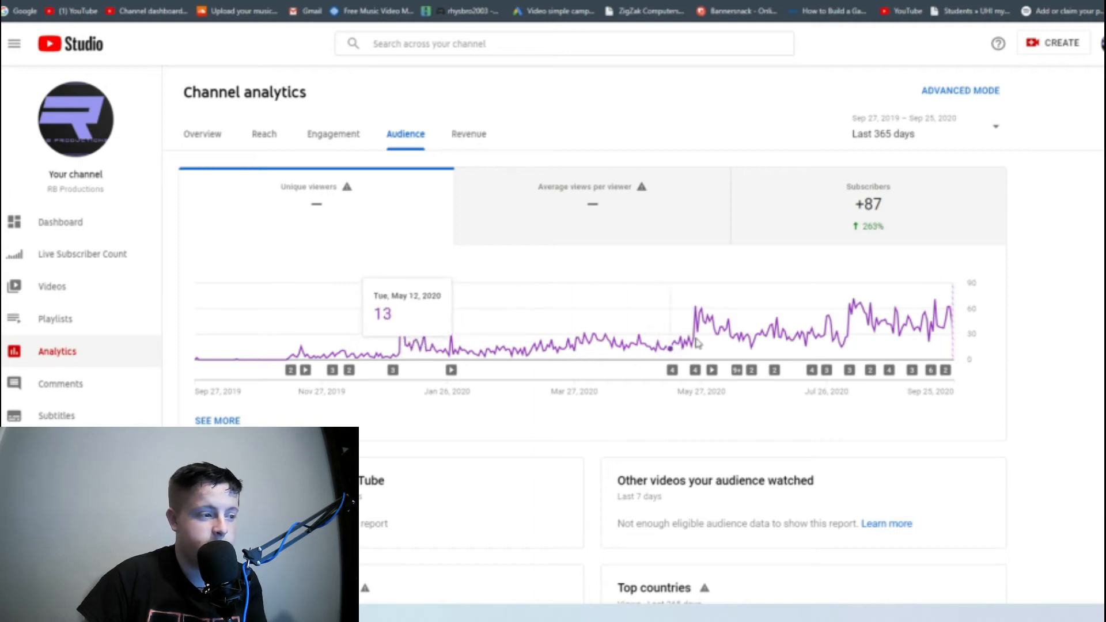
mouse_move(692, 349)
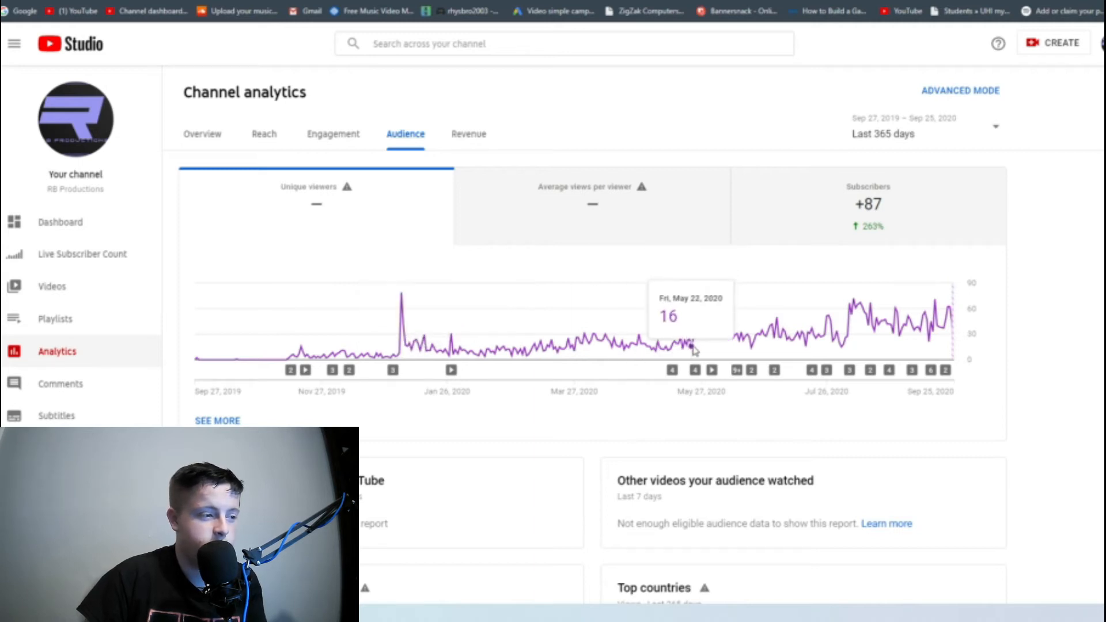
mouse_move(692, 308)
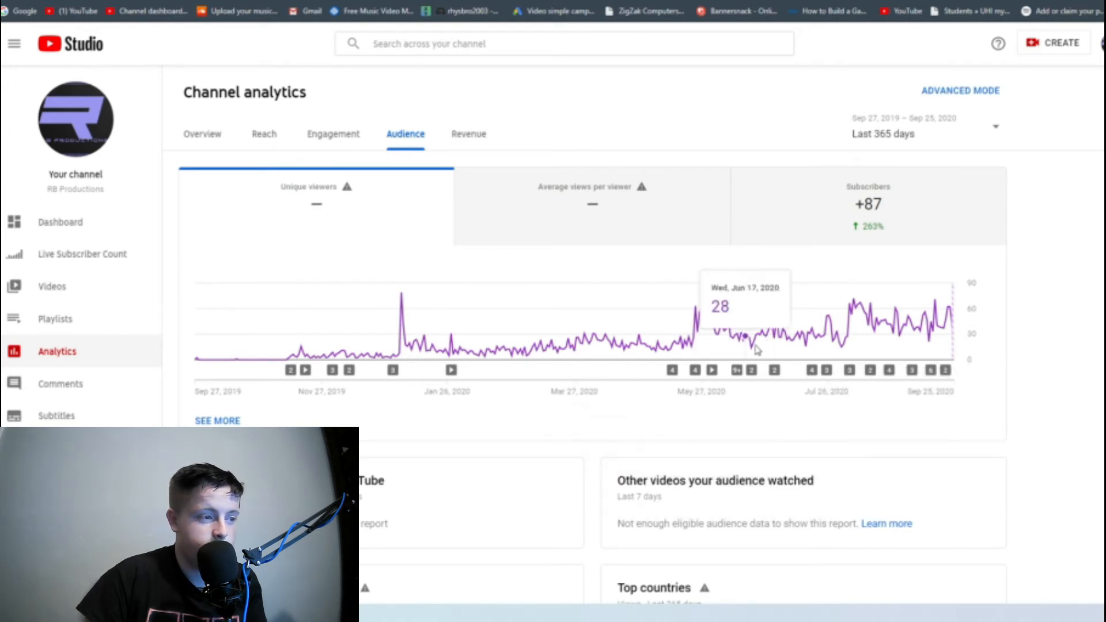
mouse_move(839, 352)
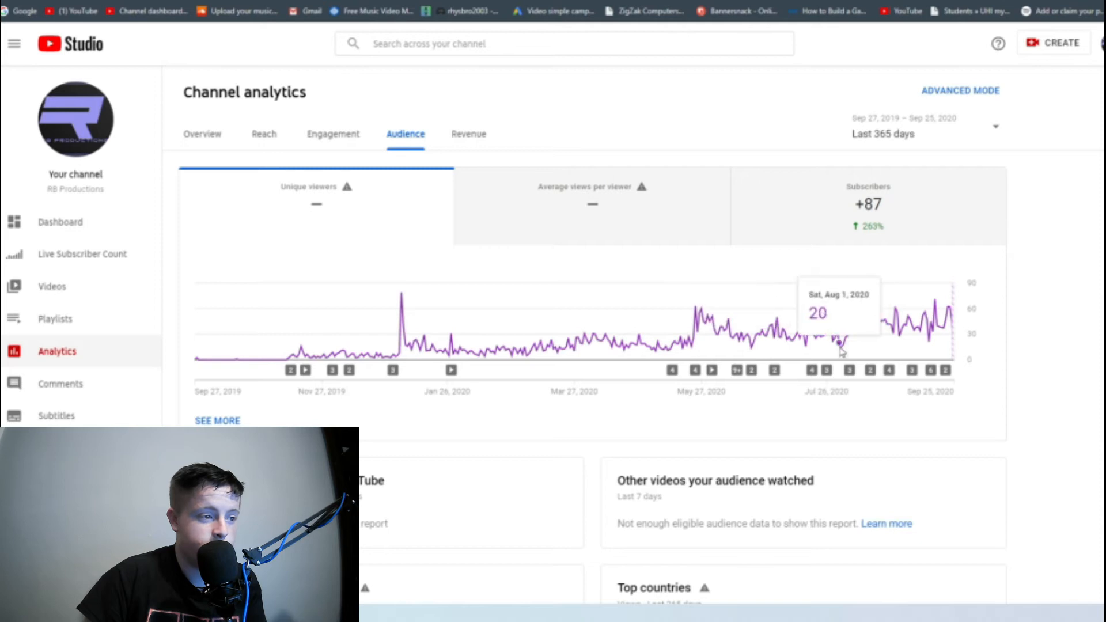
mouse_move(845, 349)
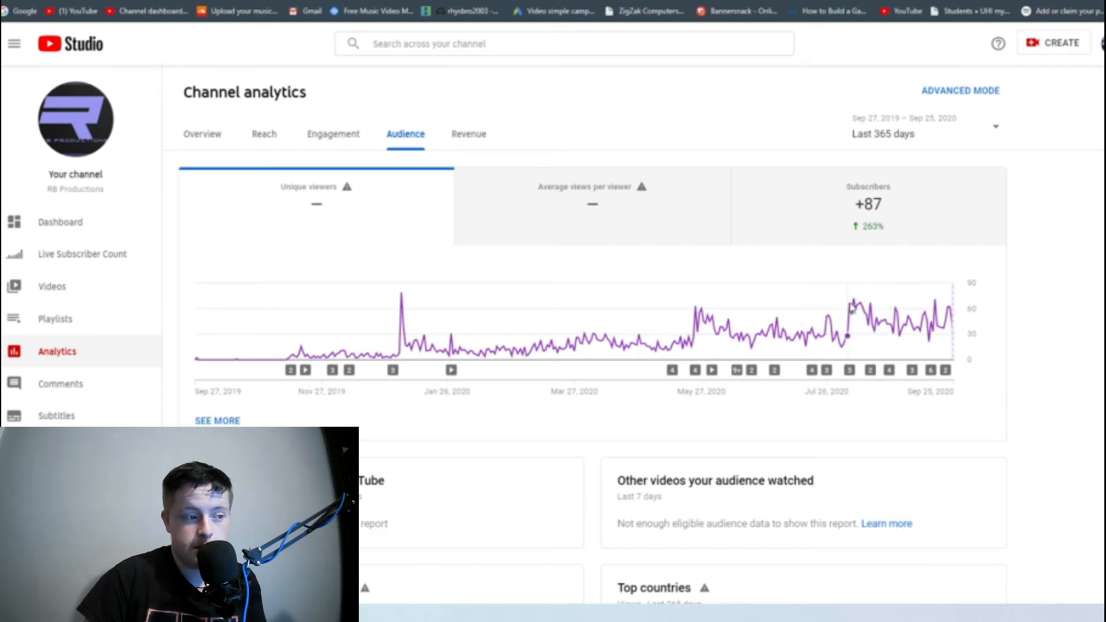
mouse_move(852, 303)
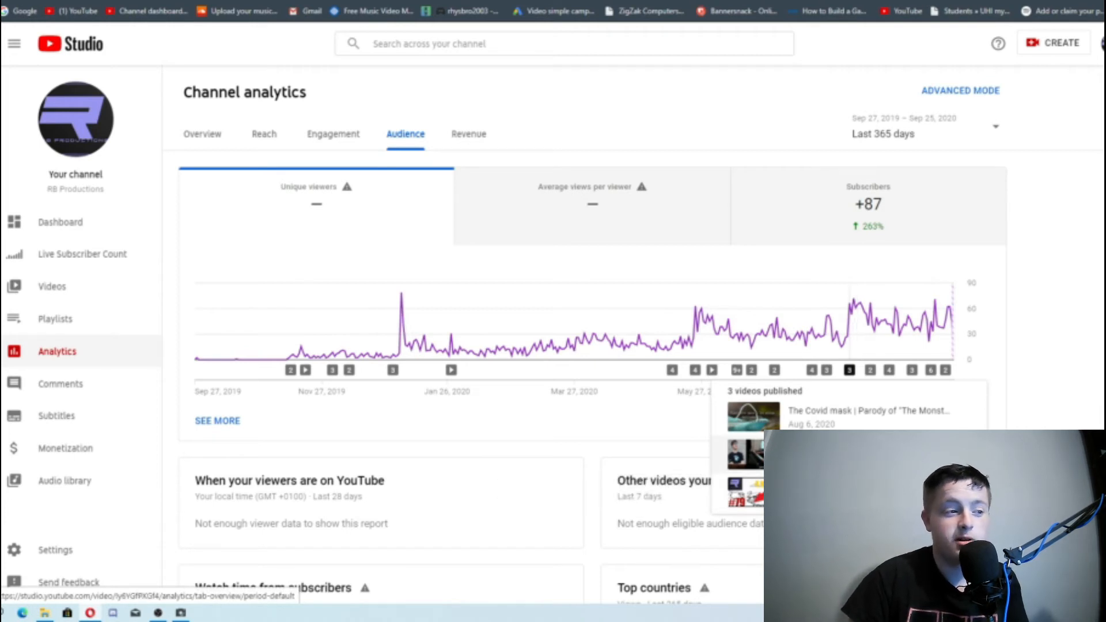
mouse_move(876, 331)
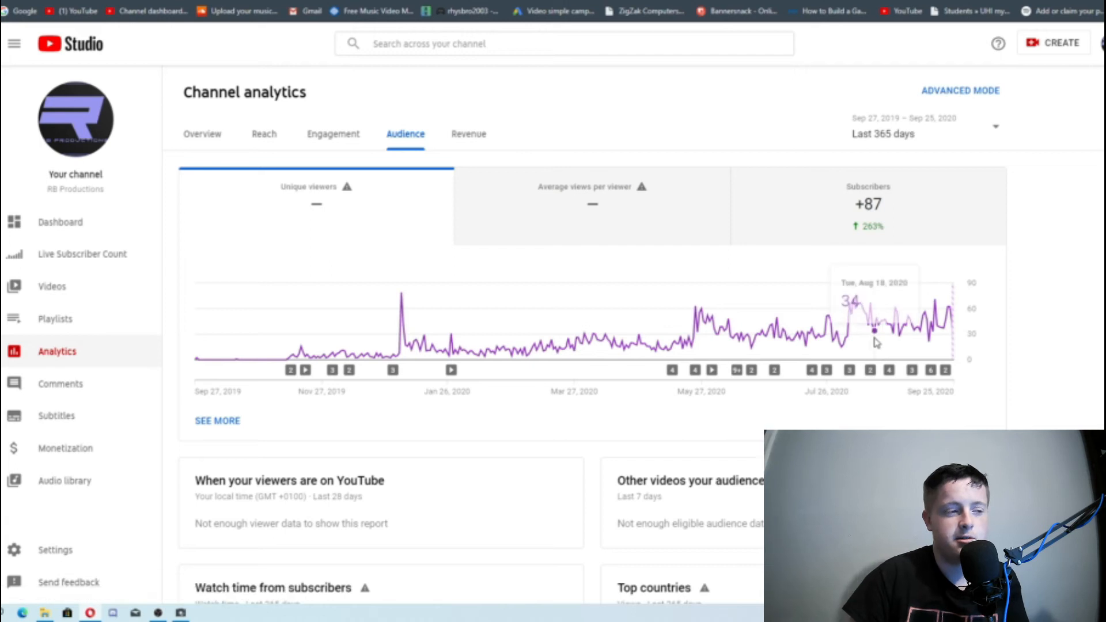
scroll(down, 3)
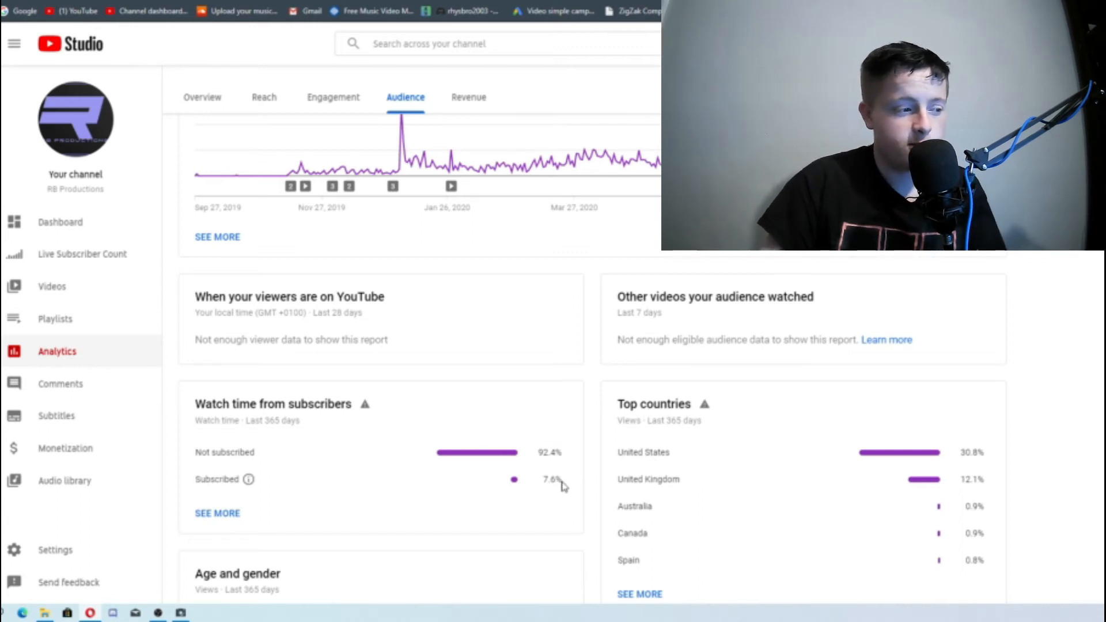
double_click(552, 478)
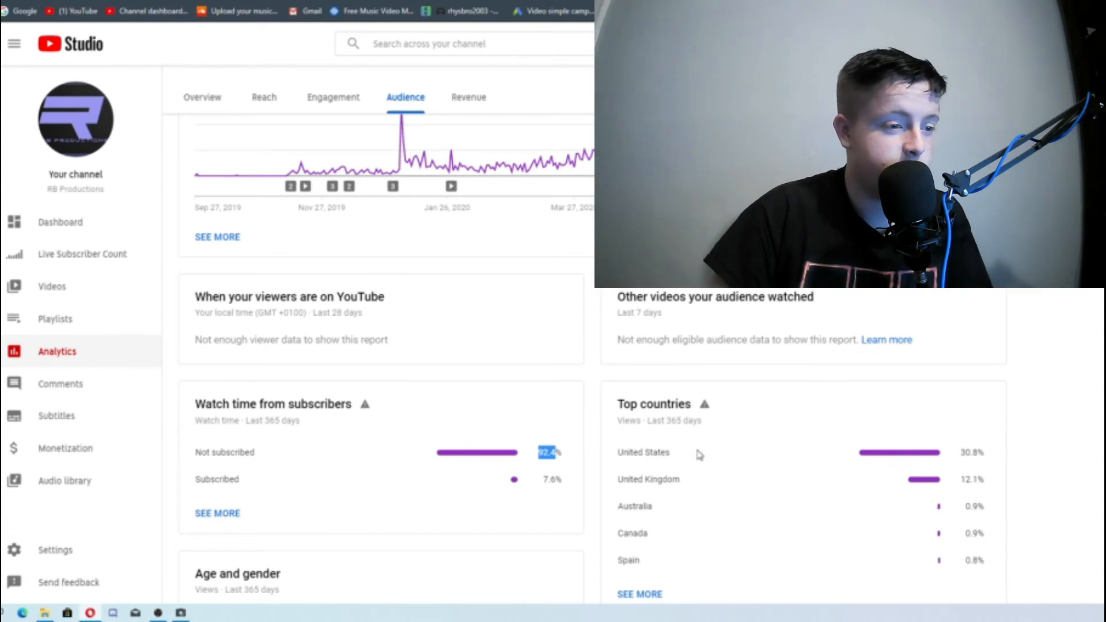
scroll(down, 3)
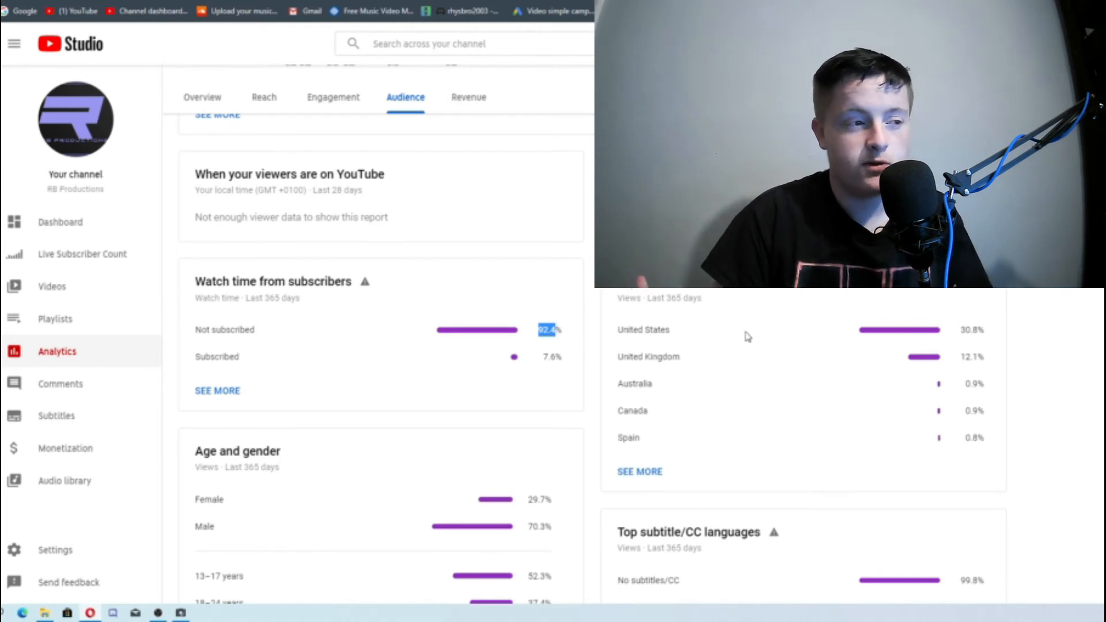
mouse_move(669, 339)
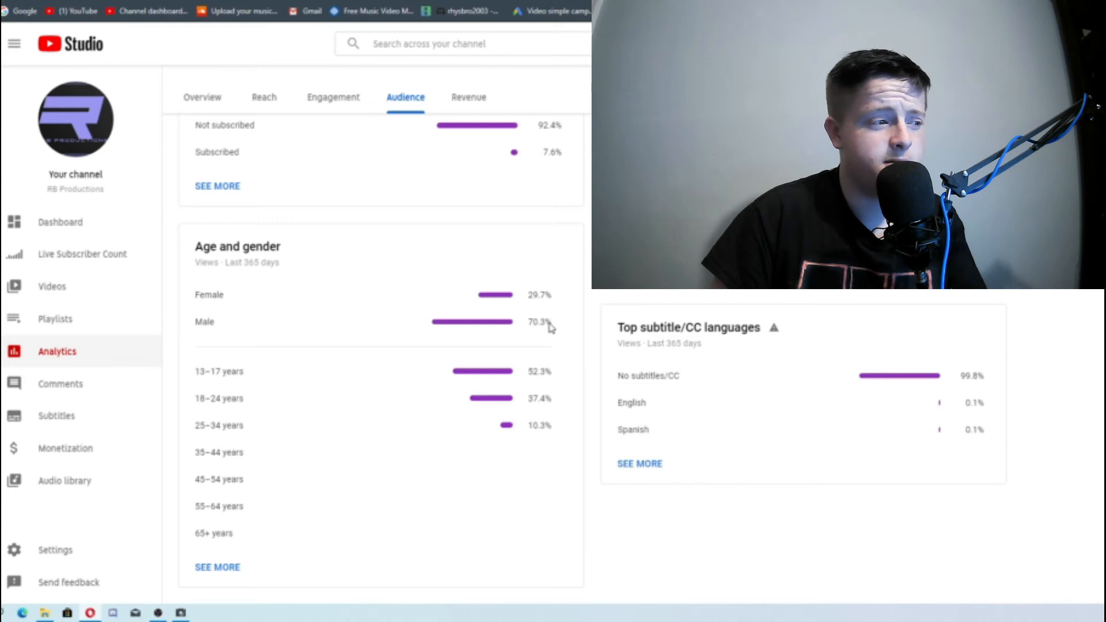
double_click(209, 295)
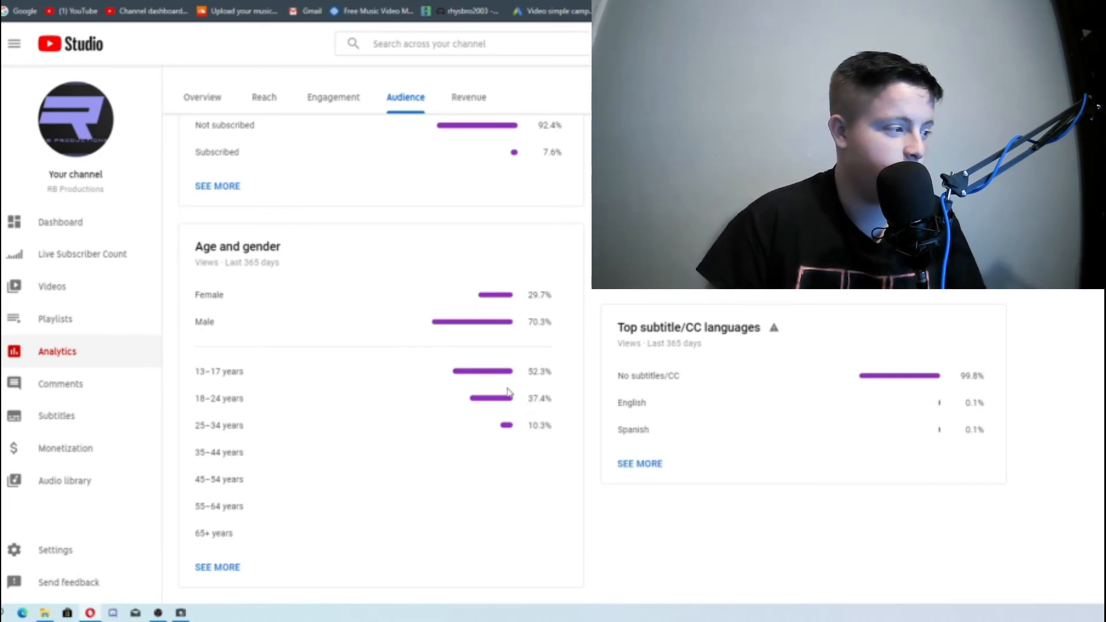
double_click(538, 371)
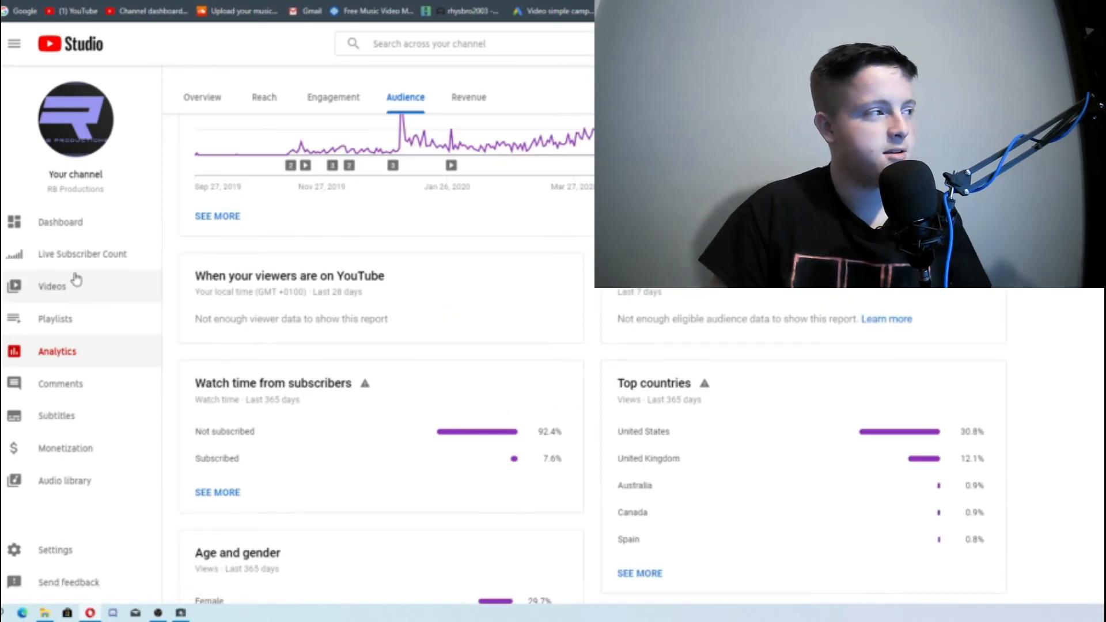
mouse_move(75, 286)
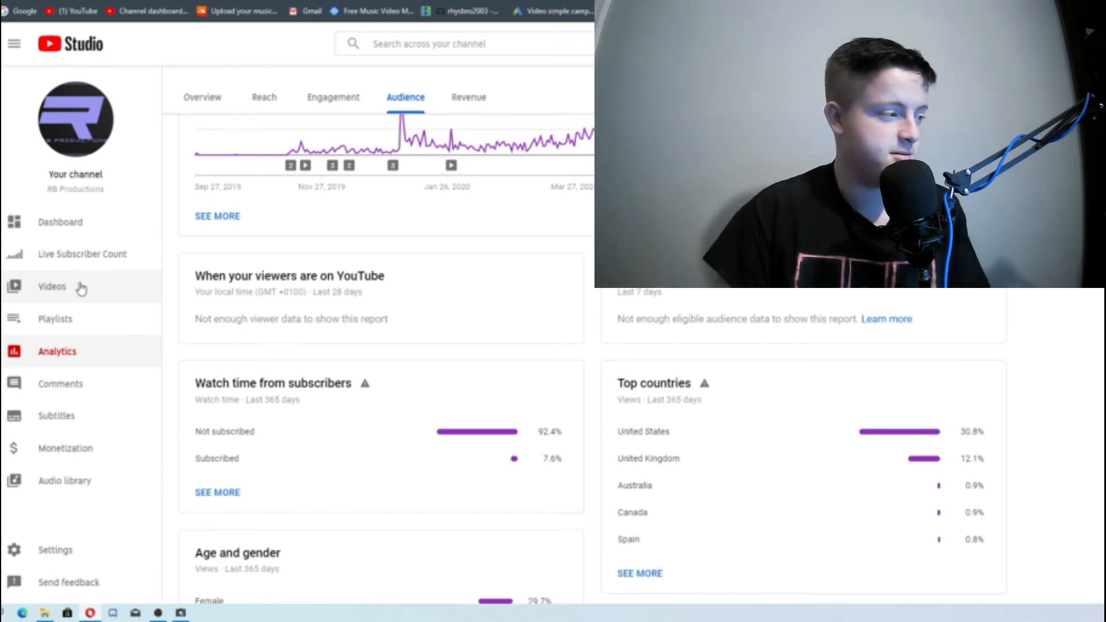
click(51, 286)
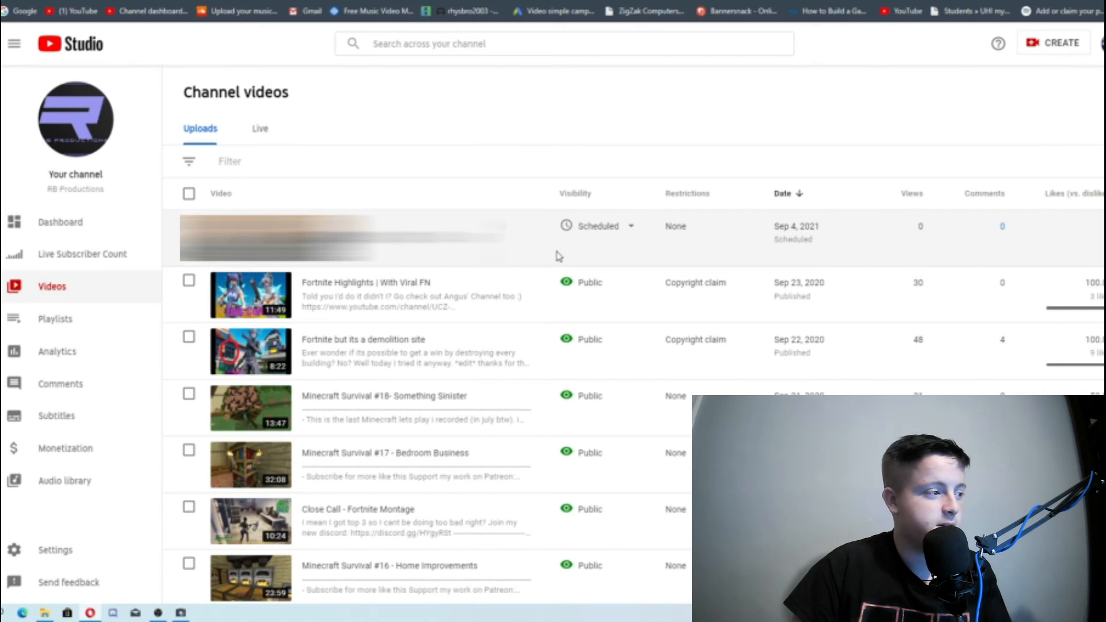
mouse_move(895, 249)
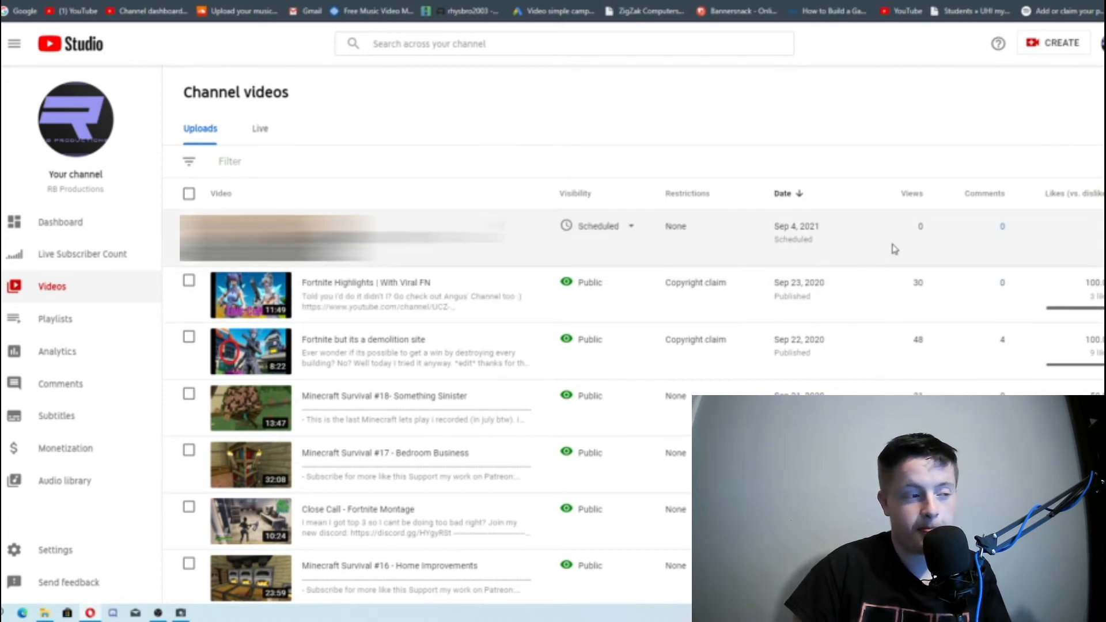
mouse_move(827, 233)
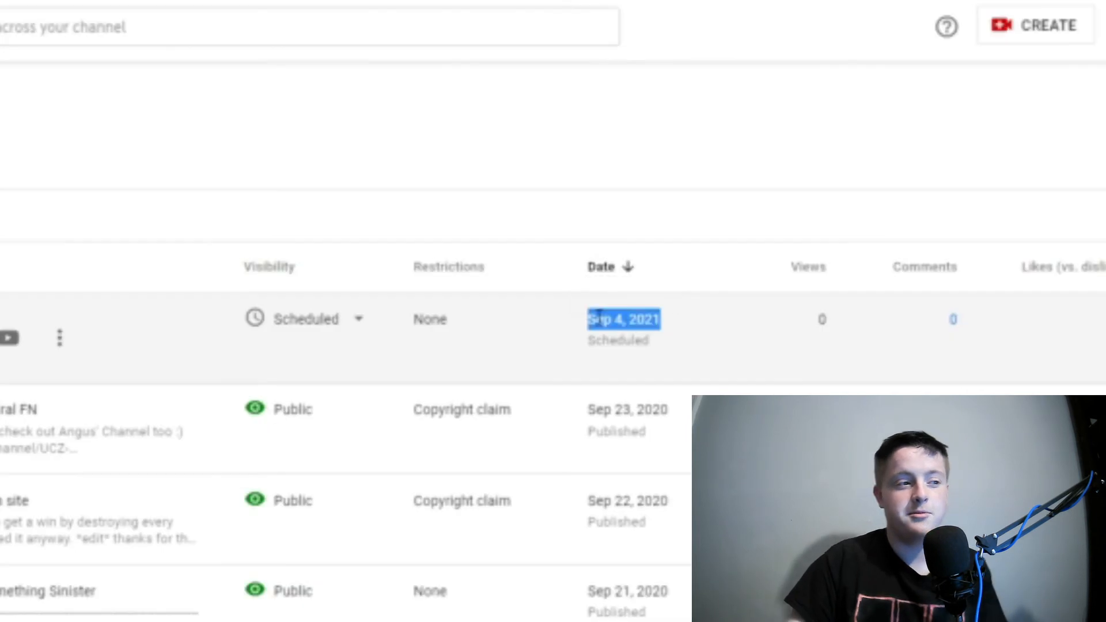
View the Uploads list with the Sep 4, 2021 scheduled video listed first
right_click(622, 319)
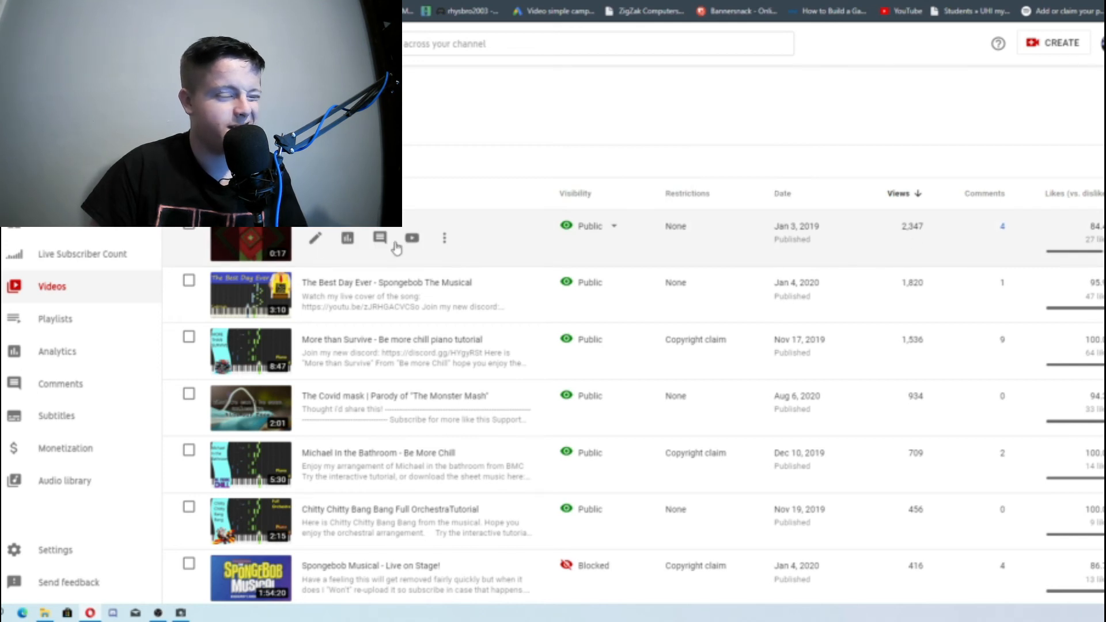
Sort uploads by views and scroll down to videos with around 50 views
scroll(down, 3)
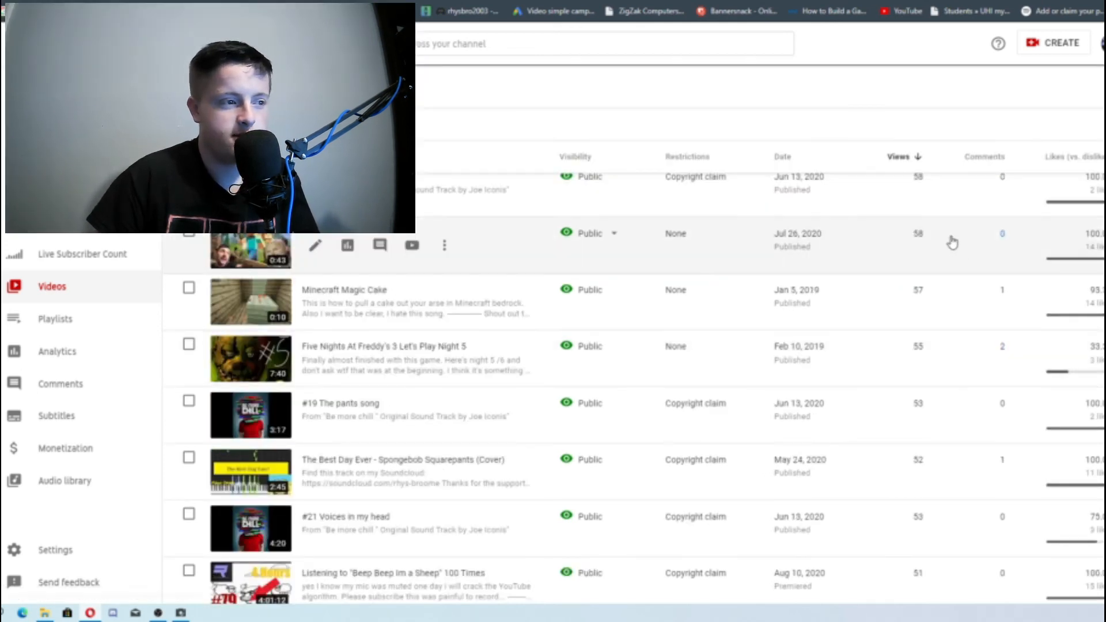
double_click(792, 246)
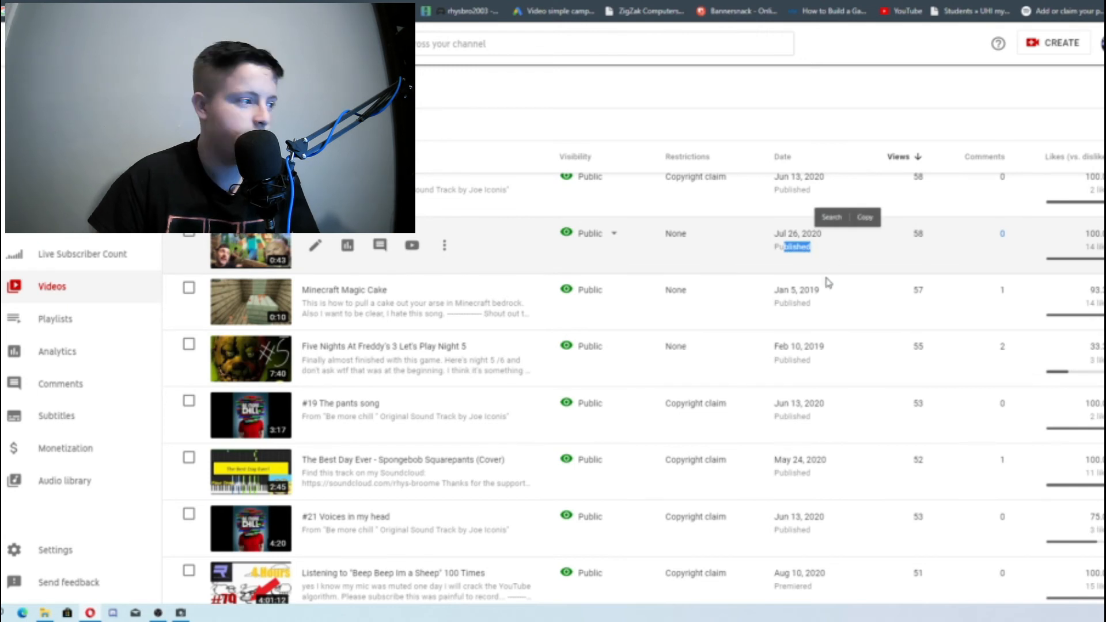
scroll(down, 3)
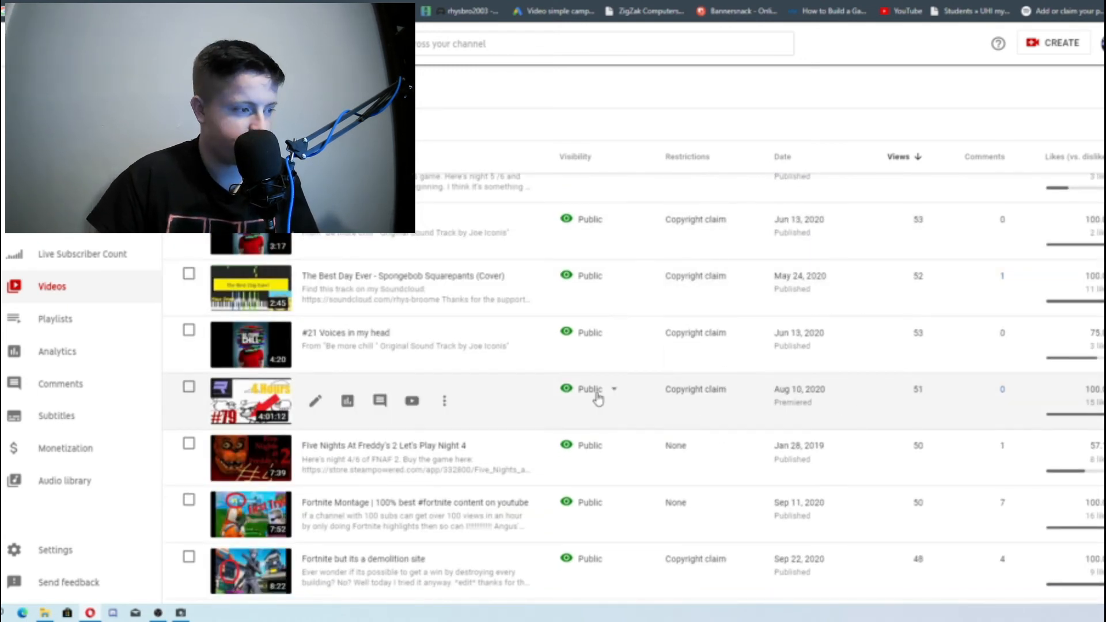
scroll(down, 3)
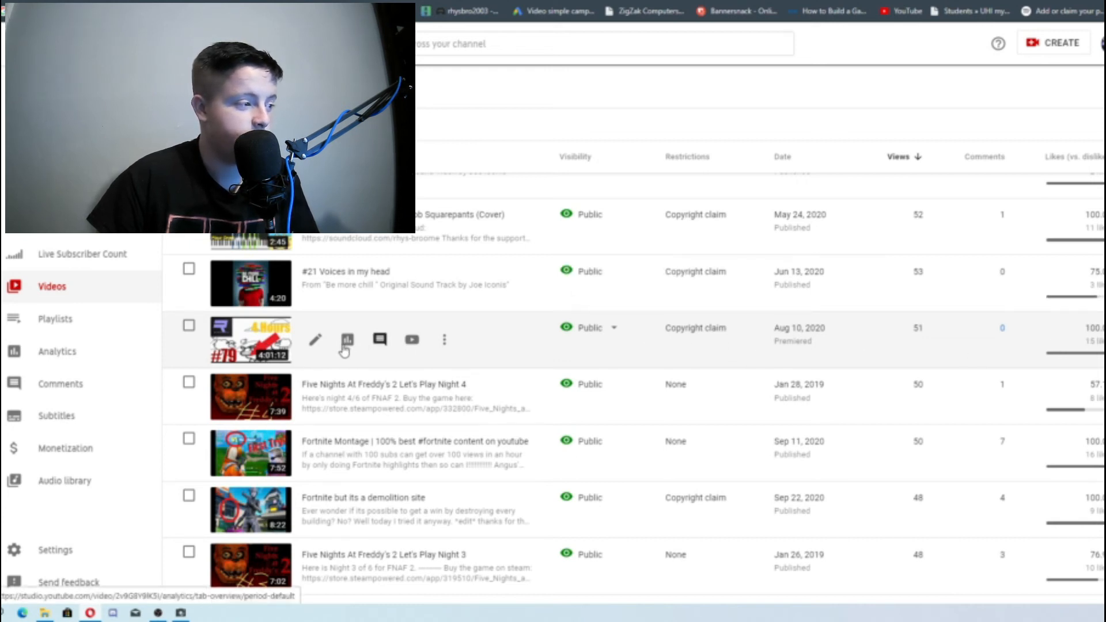
mouse_move(346, 340)
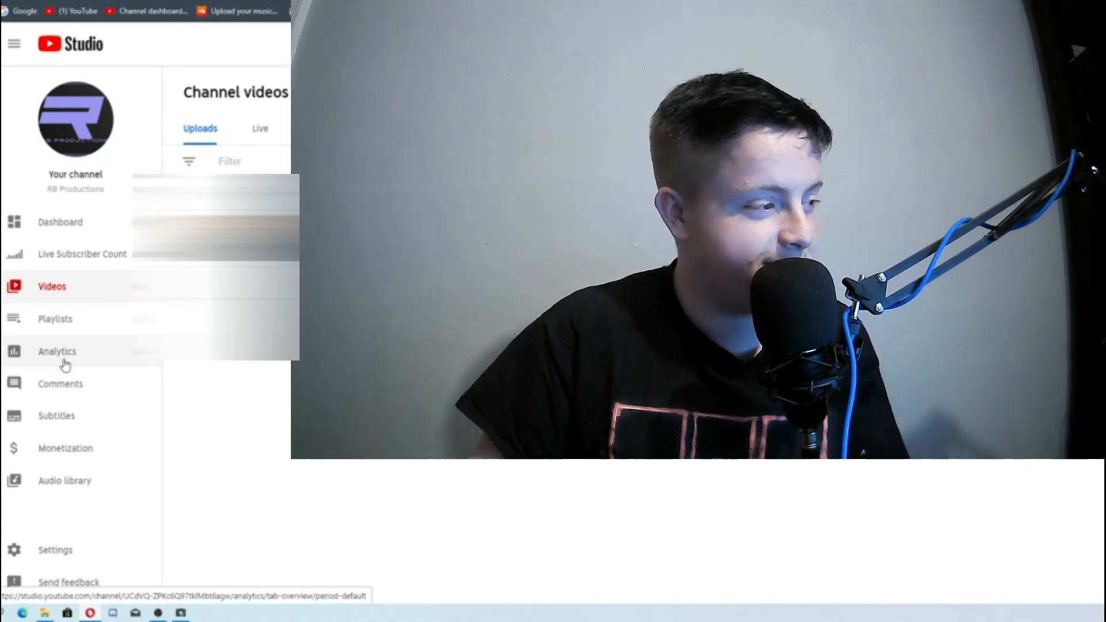
Return to the analytics Overview showing 2,818 views and £0.00 estimated revenue
click(56, 352)
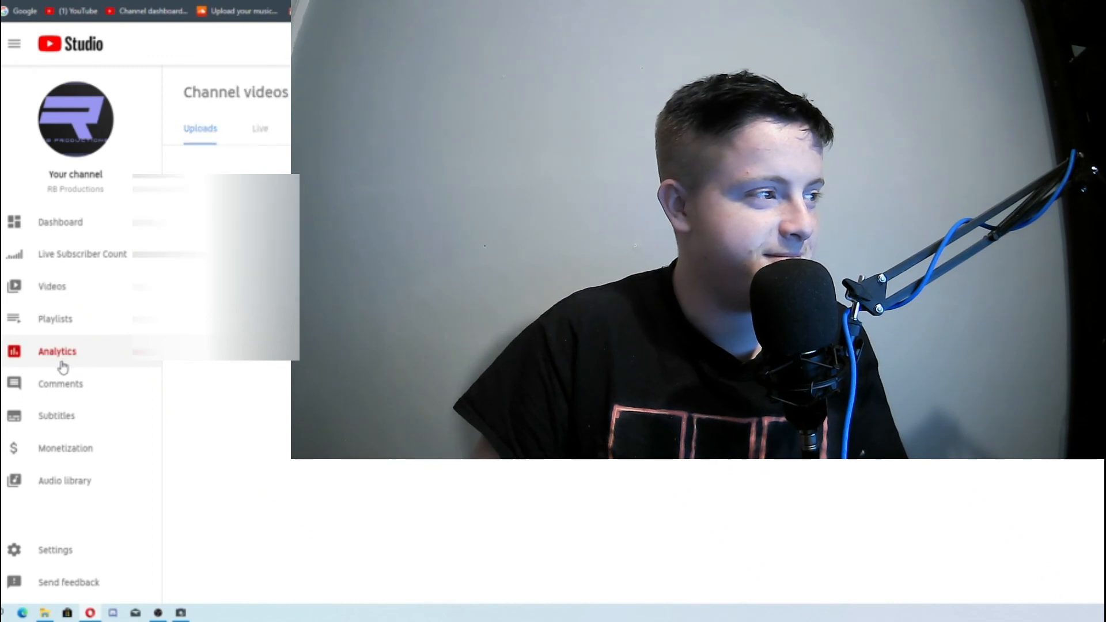
click(57, 351)
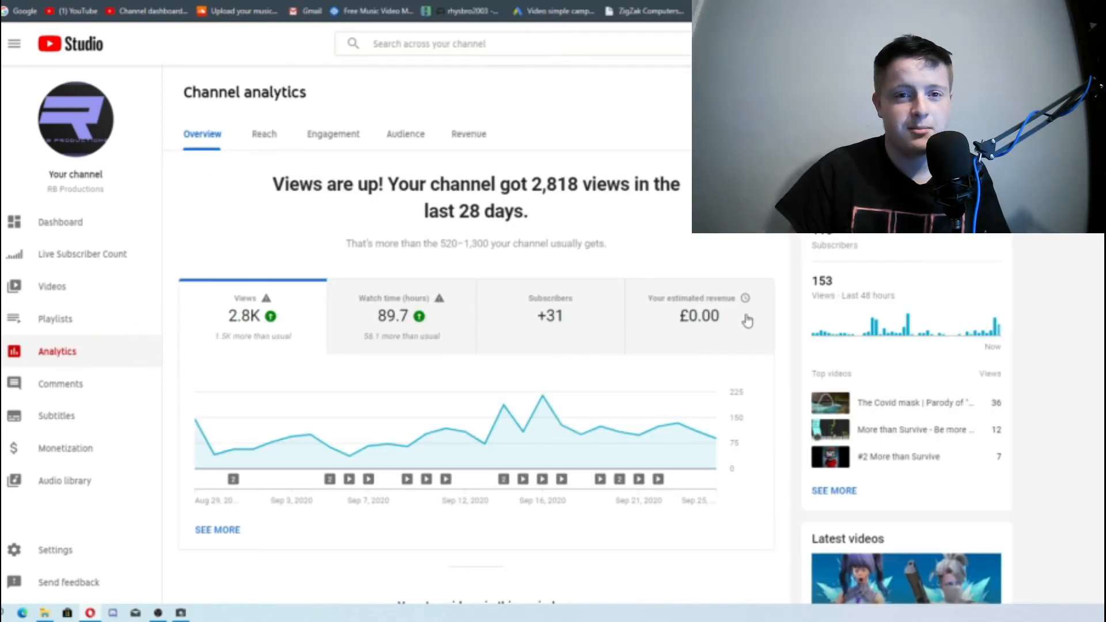